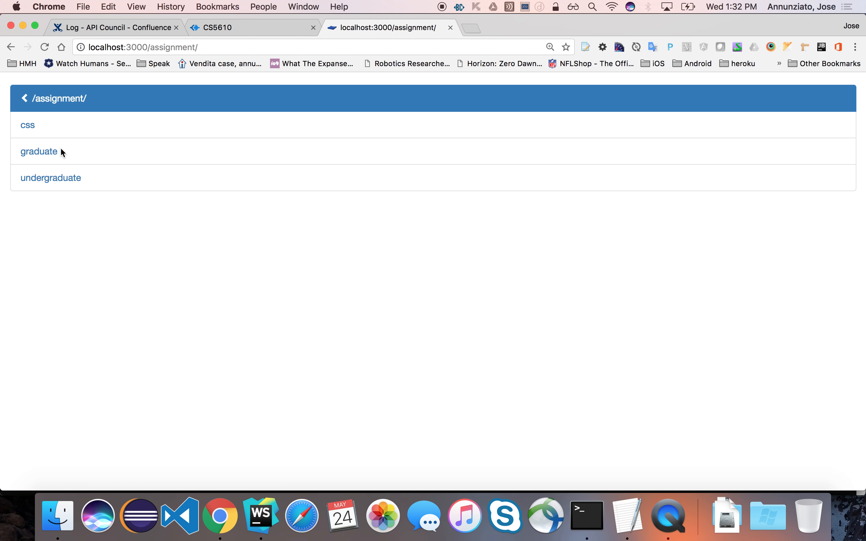
# Open the undergraduate folder's index.html from the localhost:3000/assignment listing
pyautogui.click(51, 178)
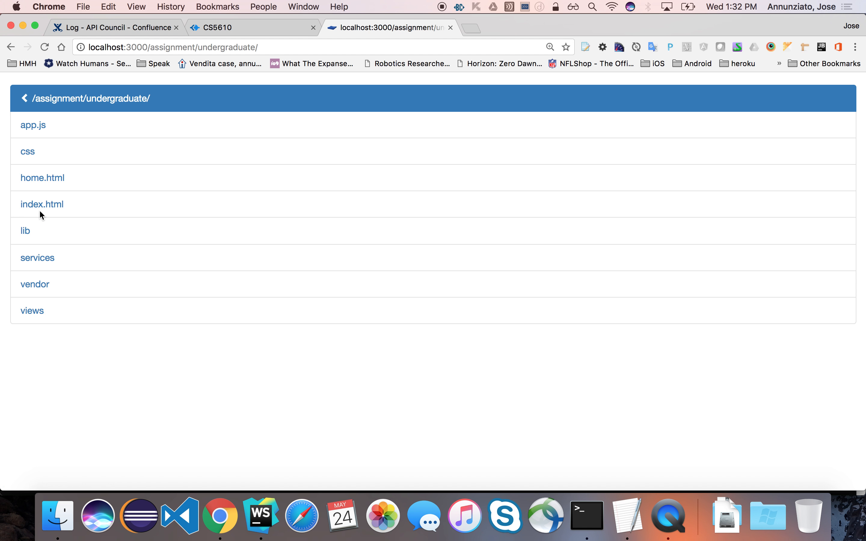
pyautogui.click(42, 204)
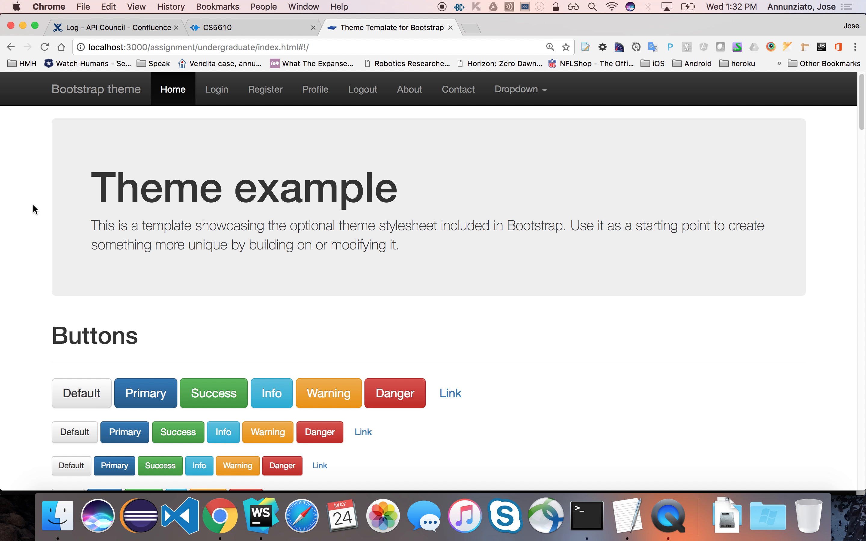
# Go to the Login page, then the Register form, and select index.html in the URL
pyautogui.click(286, 47)
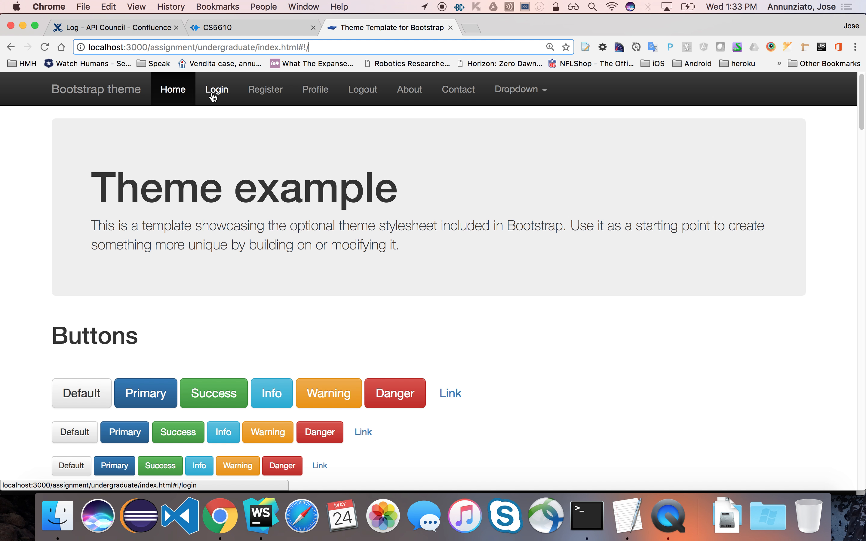
pyautogui.click(217, 89)
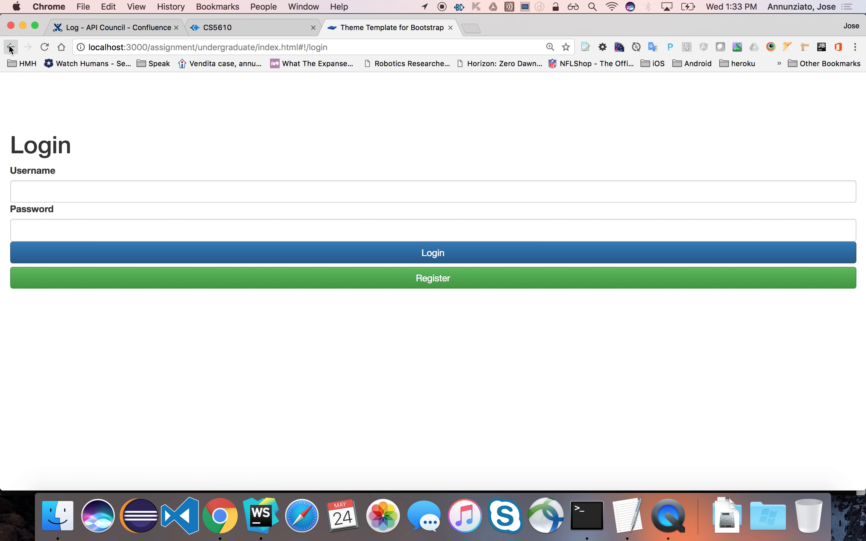
pyautogui.click(433, 277)
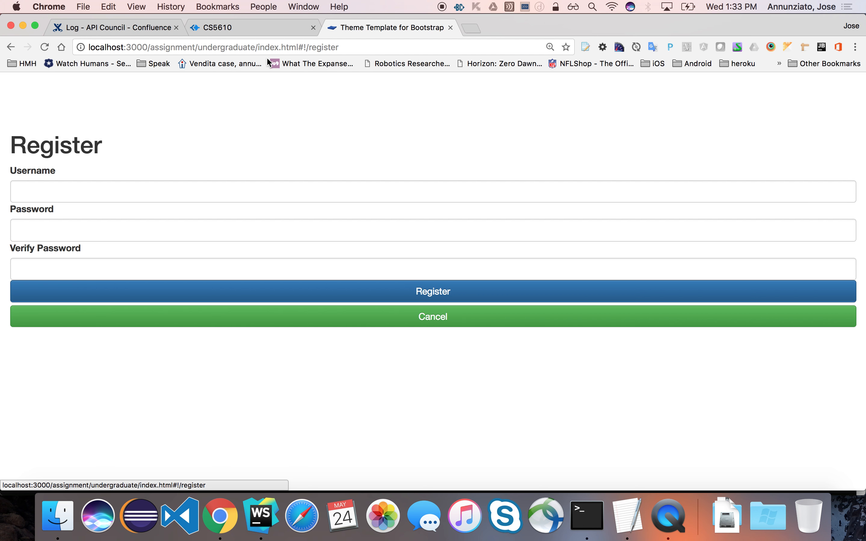
pyautogui.doubleClick(278, 48)
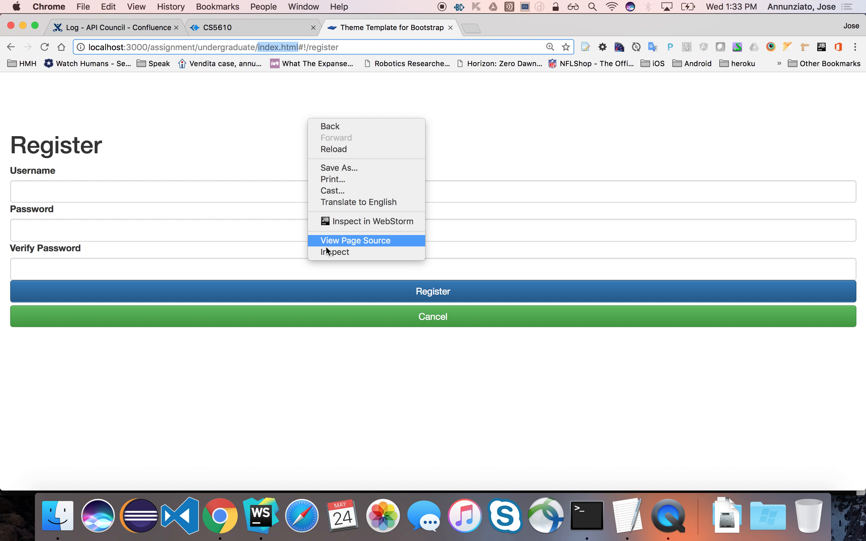
# Inspect the page, dock DevTools right on the Network panel, and reload Home to record requests
pyautogui.click(335, 252)
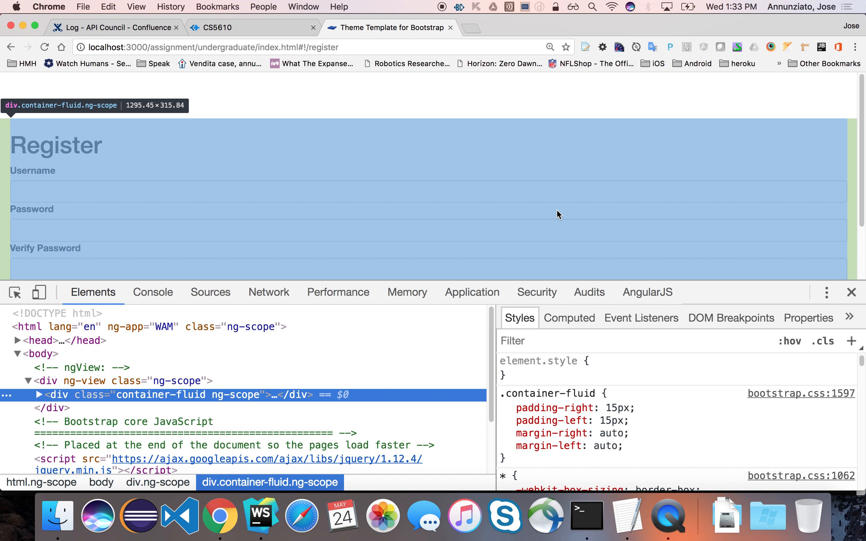
pyautogui.click(268, 292)
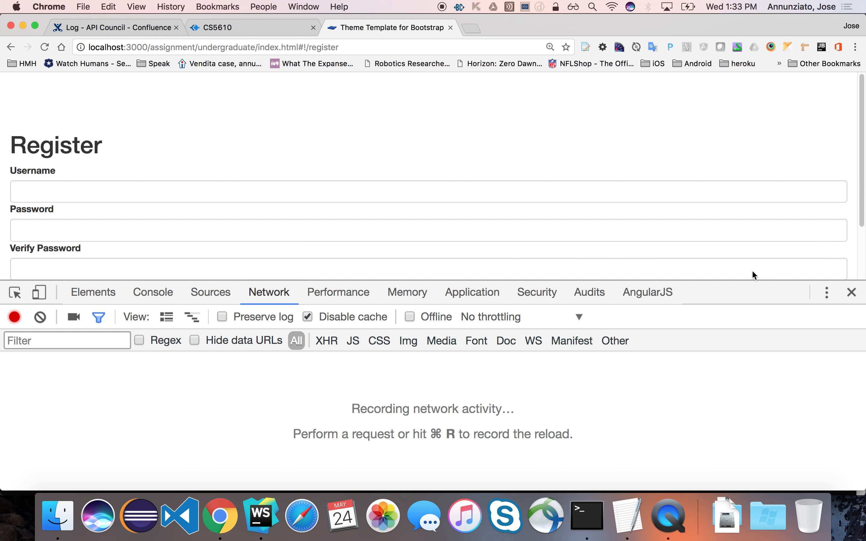
pyautogui.click(826, 292)
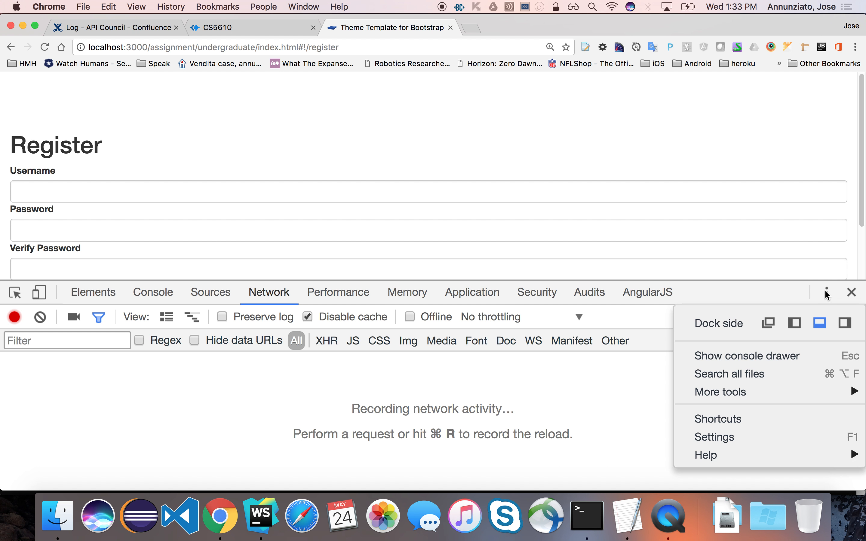
pyautogui.click(844, 323)
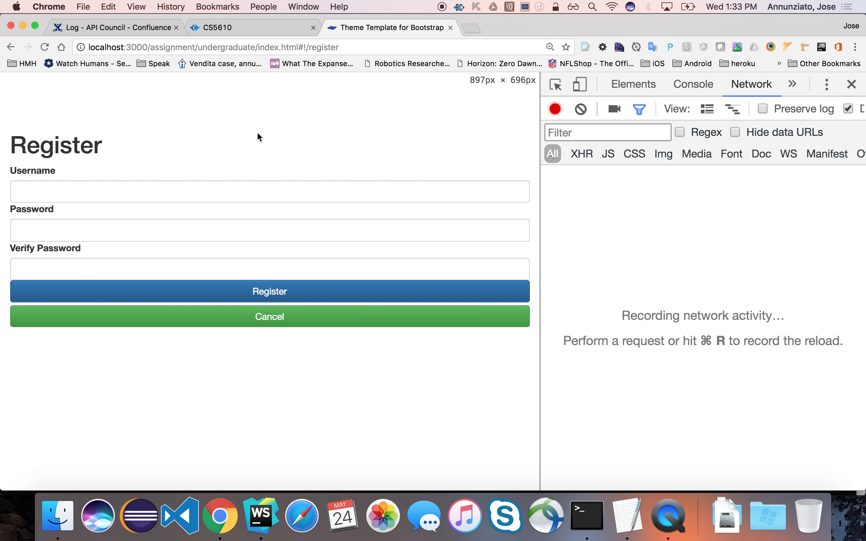
pyautogui.click(269, 316)
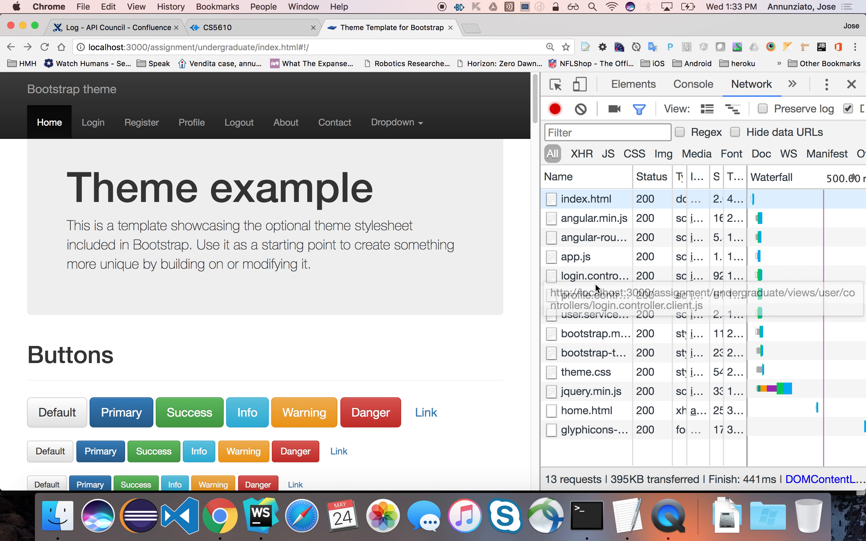
# Preview index.html's ng-view markup and app.js's route definitions including /profile/:userId
pyautogui.click(586, 198)
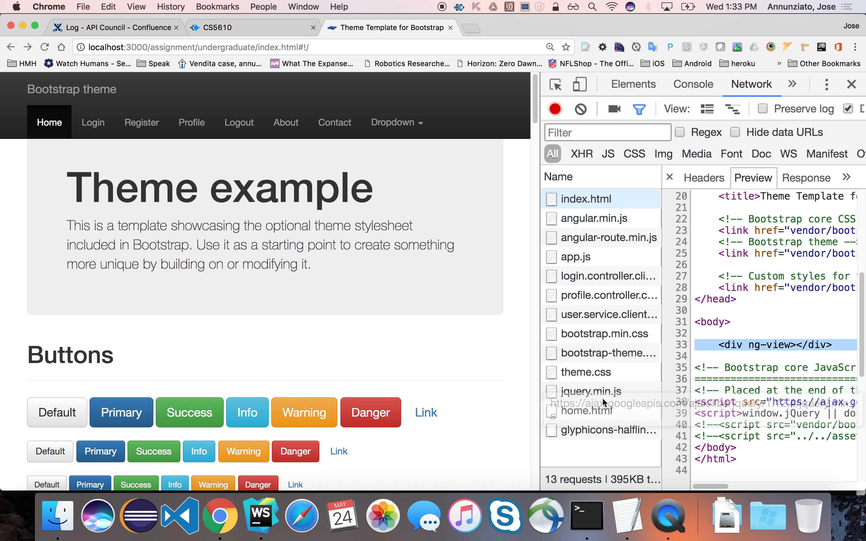
pyautogui.moveTo(600, 415)
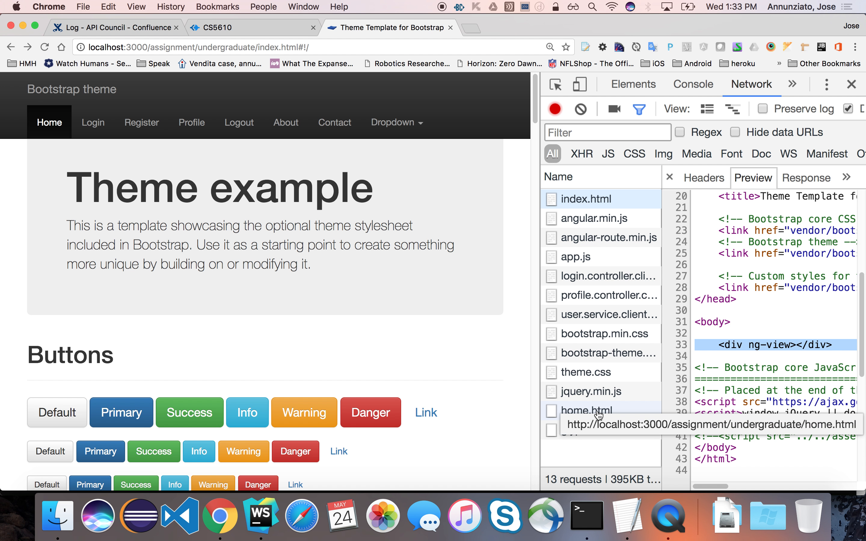
pyautogui.moveTo(582, 218)
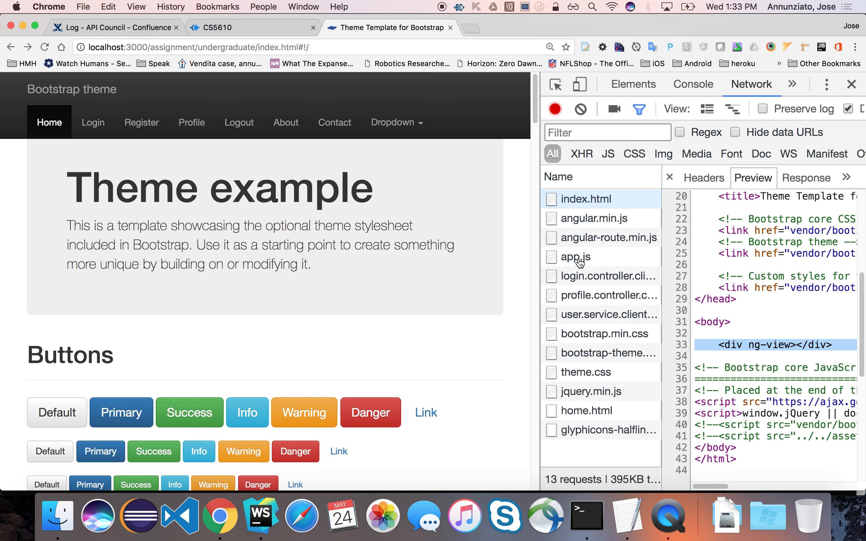
pyautogui.click(576, 257)
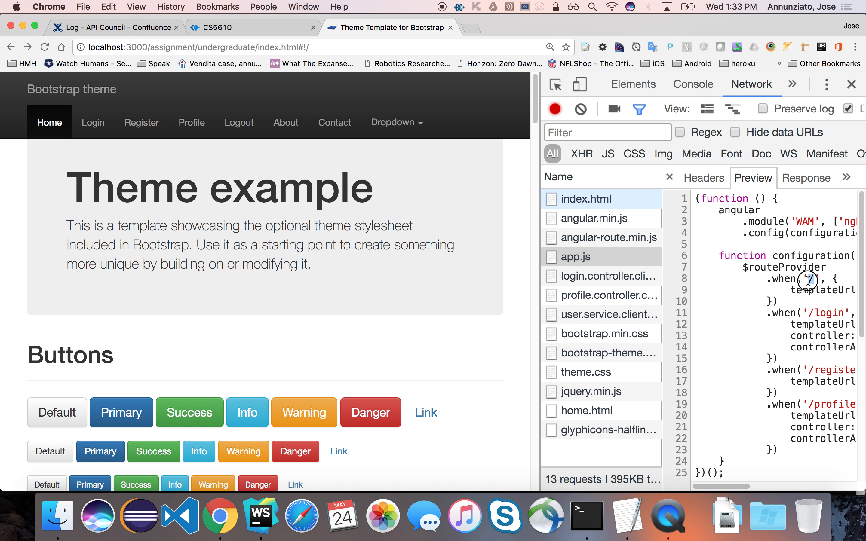
pyautogui.hscroll(3)
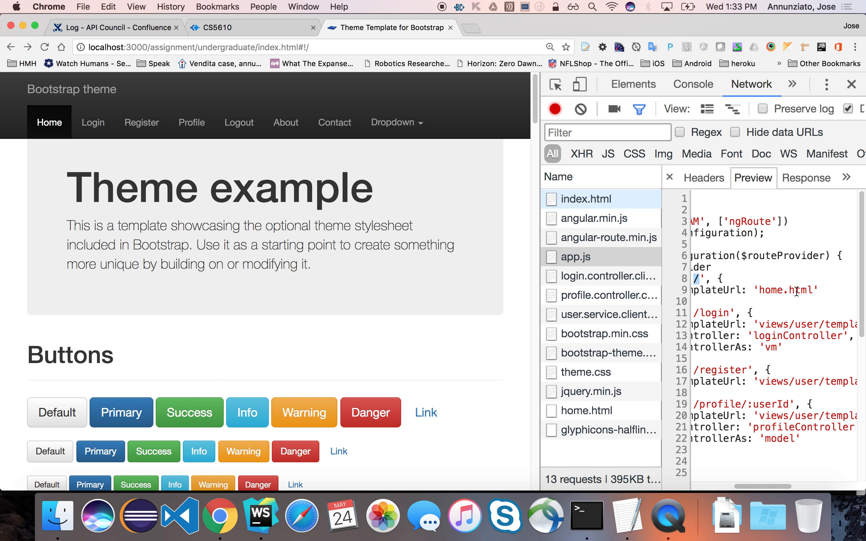
pyautogui.click(575, 257)
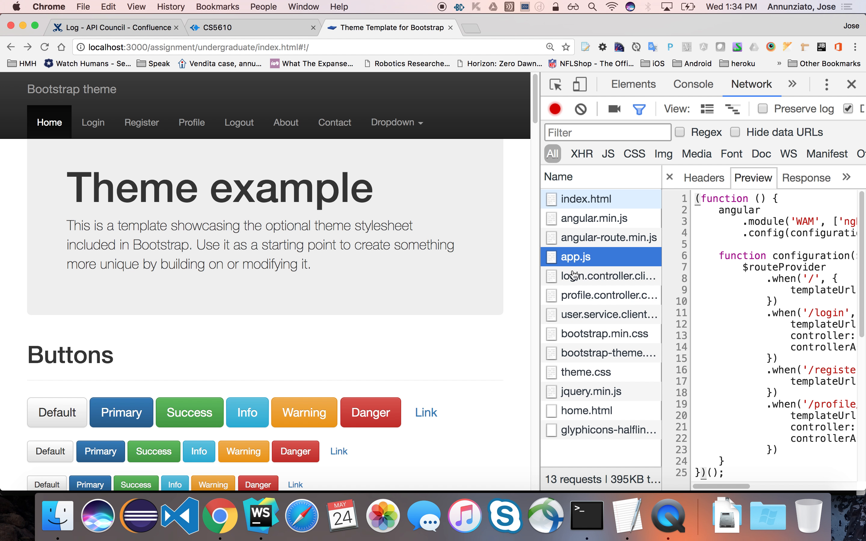
pyautogui.moveTo(580, 415)
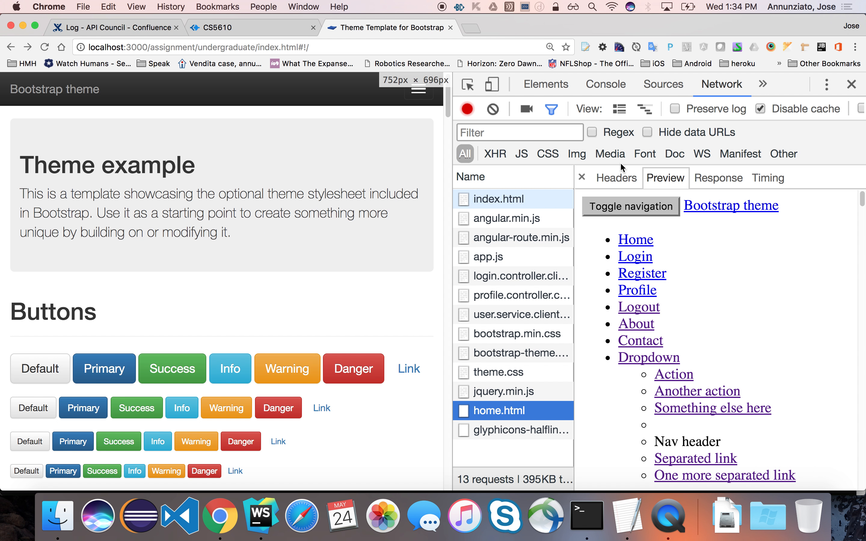
# View home.html's 200 OK headers and response, then index.html's raw source with ng-view
pyautogui.click(617, 178)
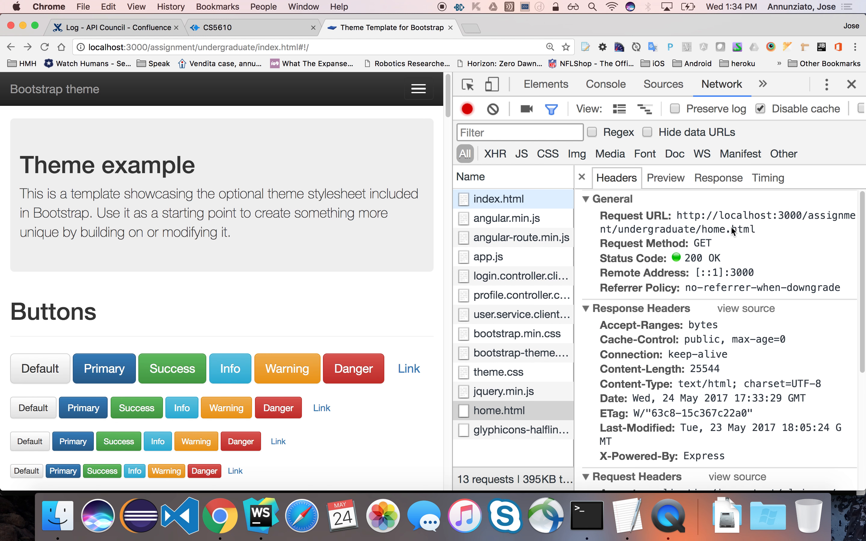
pyautogui.moveTo(672, 177)
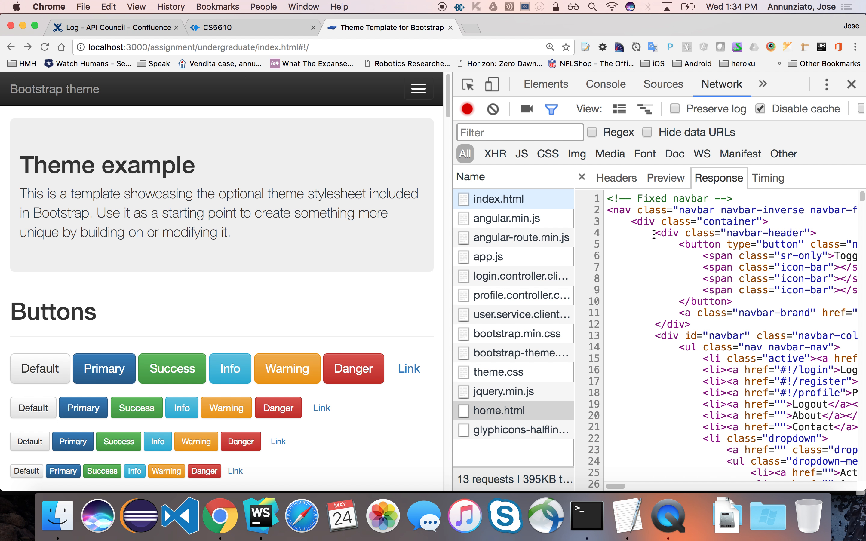
pyautogui.moveTo(643, 333)
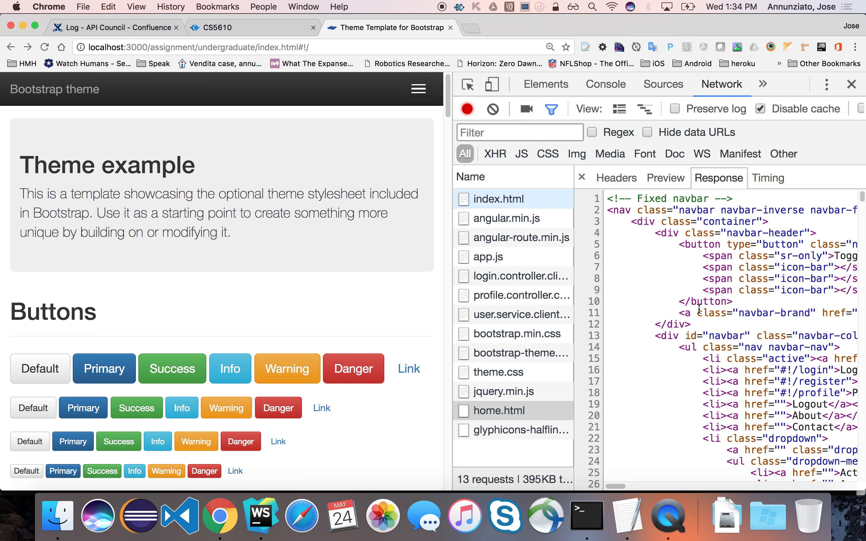
pyautogui.moveTo(523, 285)
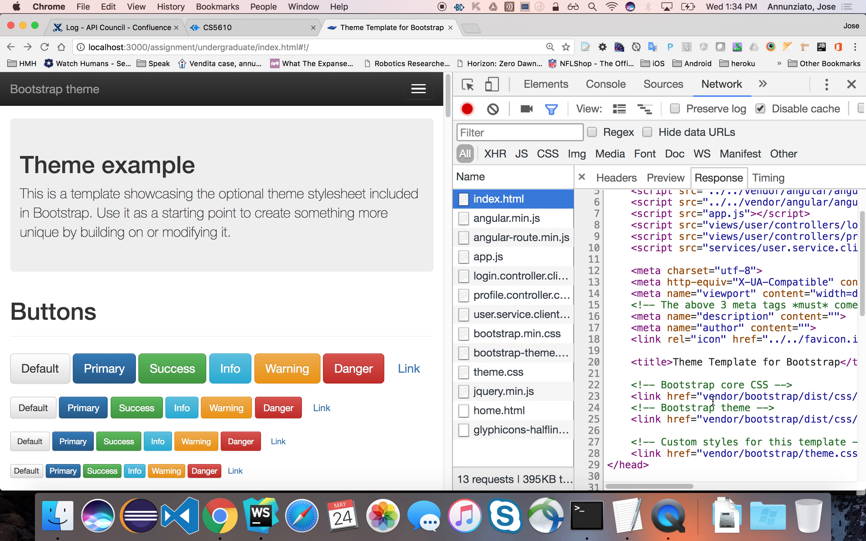
pyautogui.scroll(-3)
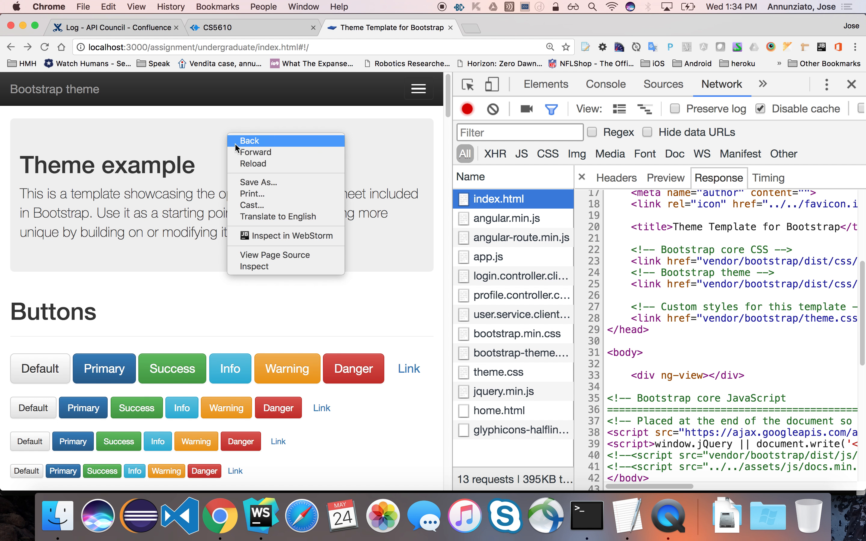
# View index.html's page source in a new tab down to the ng-view div, then return to the app tab
pyautogui.click(275, 255)
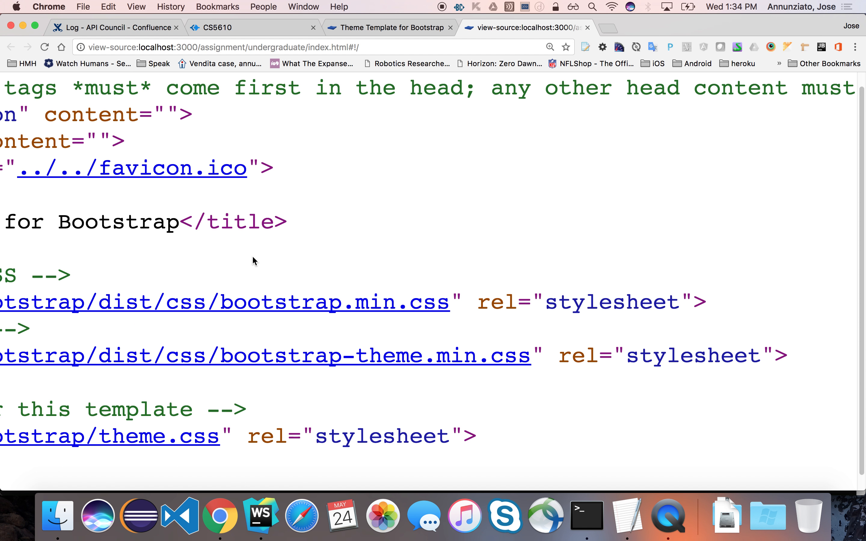
pyautogui.scroll(-3)
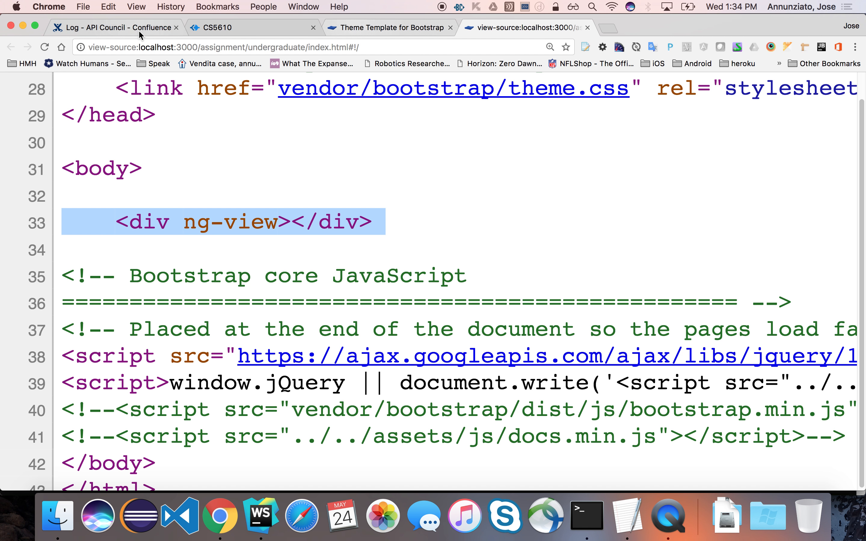
pyautogui.click(390, 28)
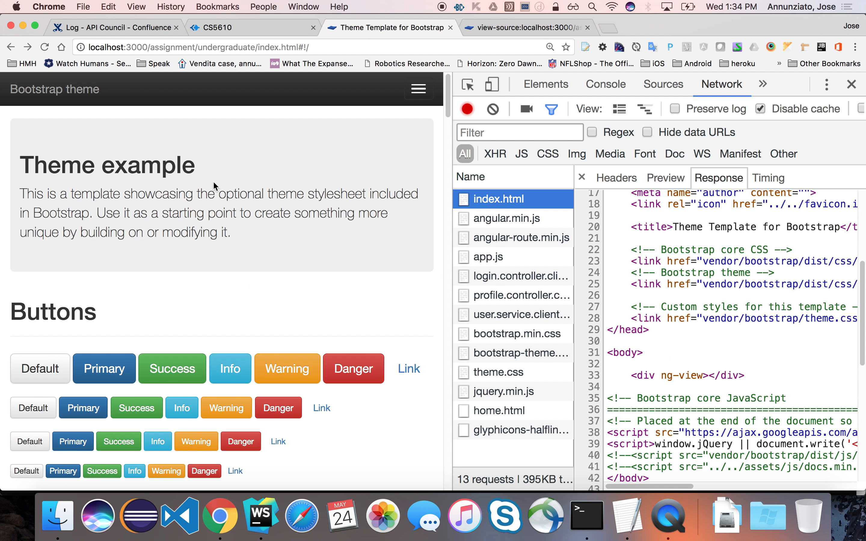
# Inspect the live ng-view div in Elements, then view index.html's raw response in Network
pyautogui.rightClick(215, 186)
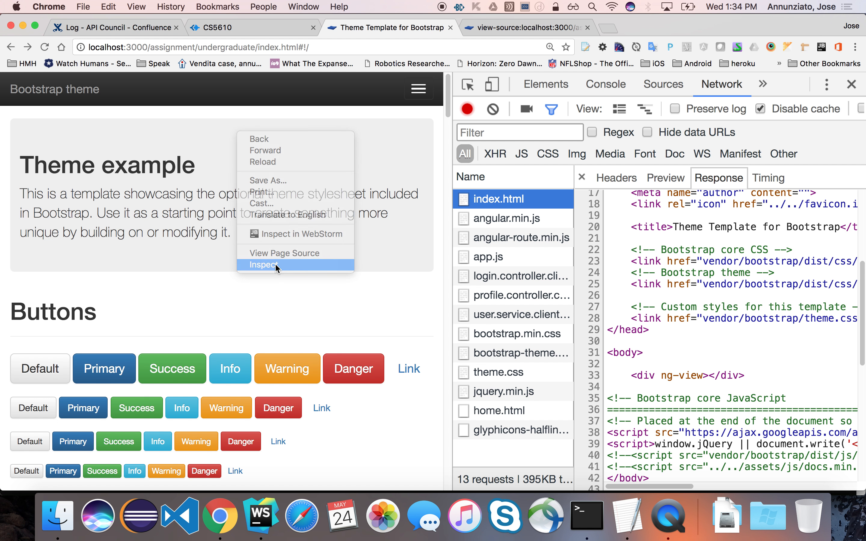
pyautogui.click(264, 265)
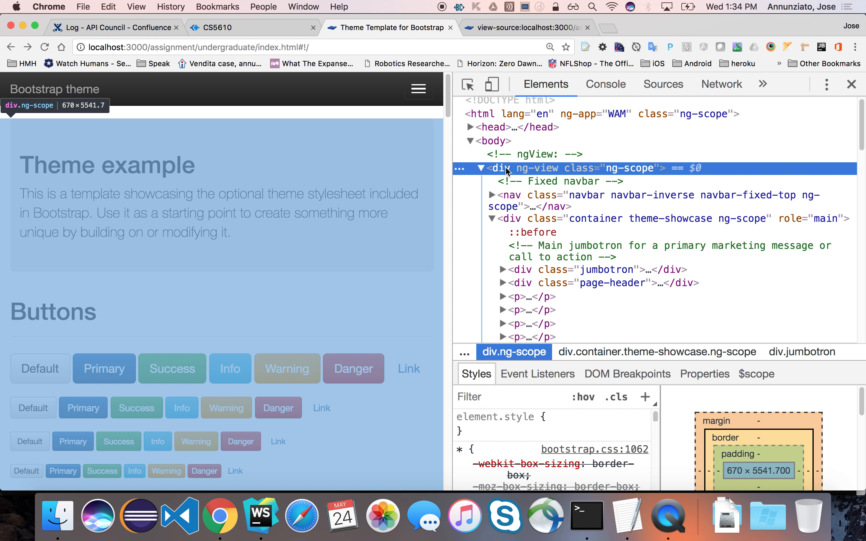
pyautogui.moveTo(584, 172)
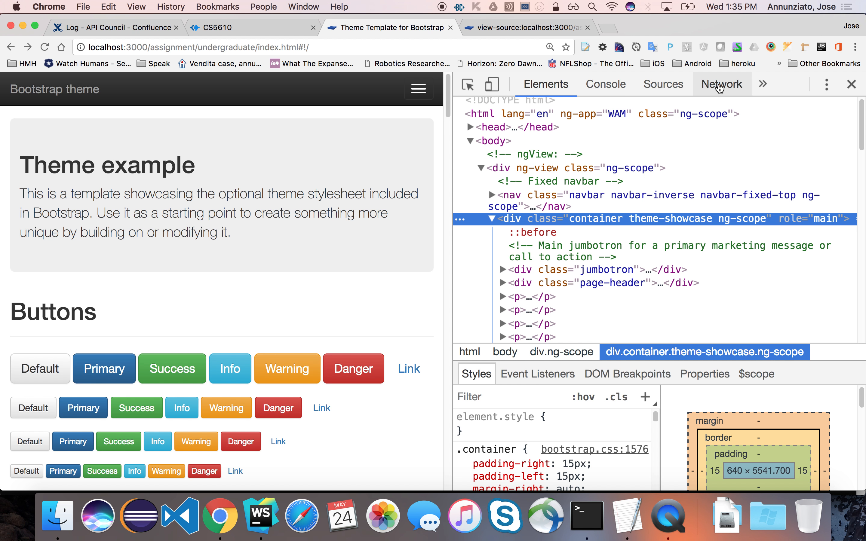
pyautogui.click(722, 84)
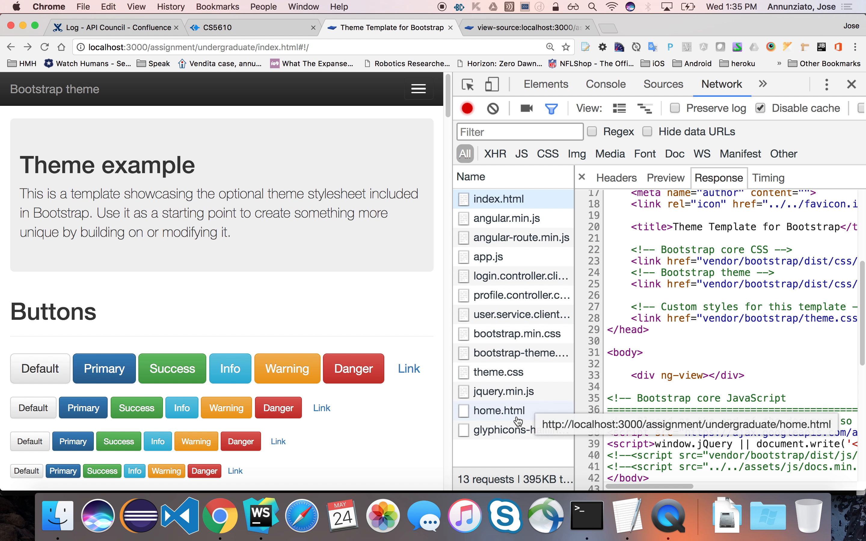
# Clear the Network log, widen the page, load the Login view and select its ng-view element
pyautogui.click(493, 108)
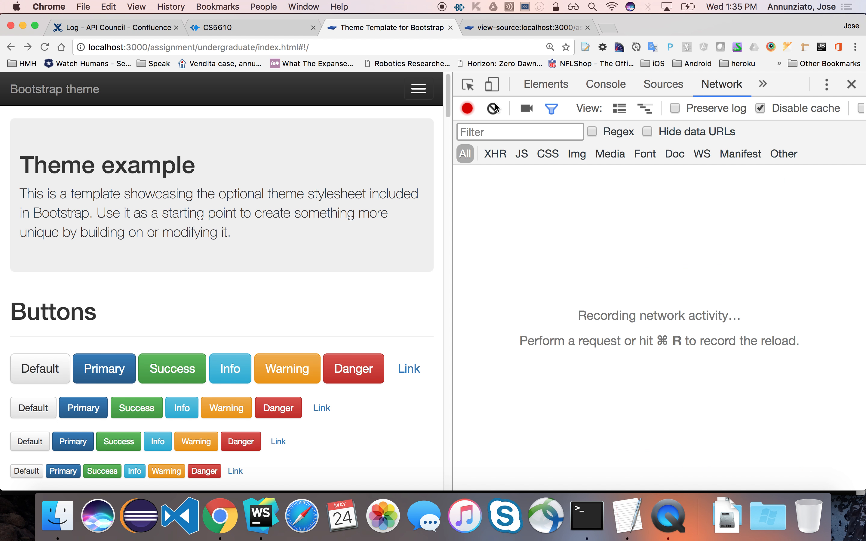
pyautogui.moveTo(452, 155); pyautogui.dragTo(512, 154)
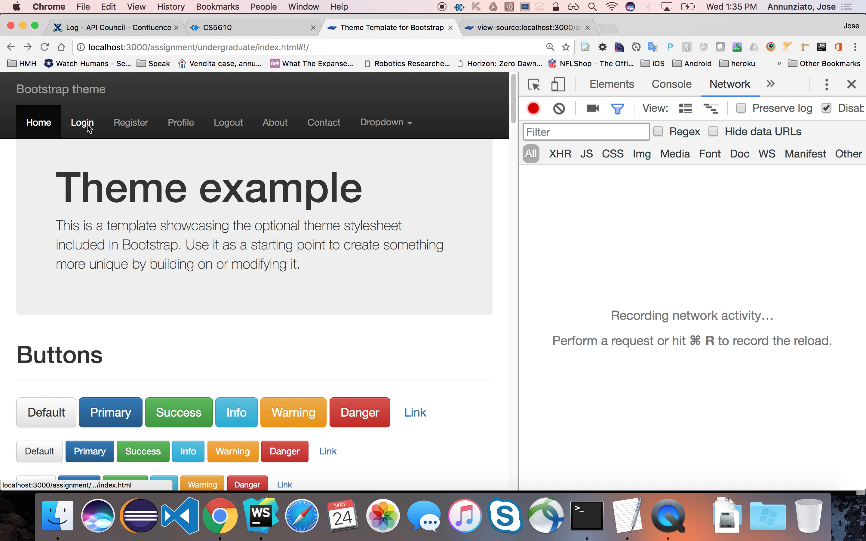
pyautogui.click(82, 123)
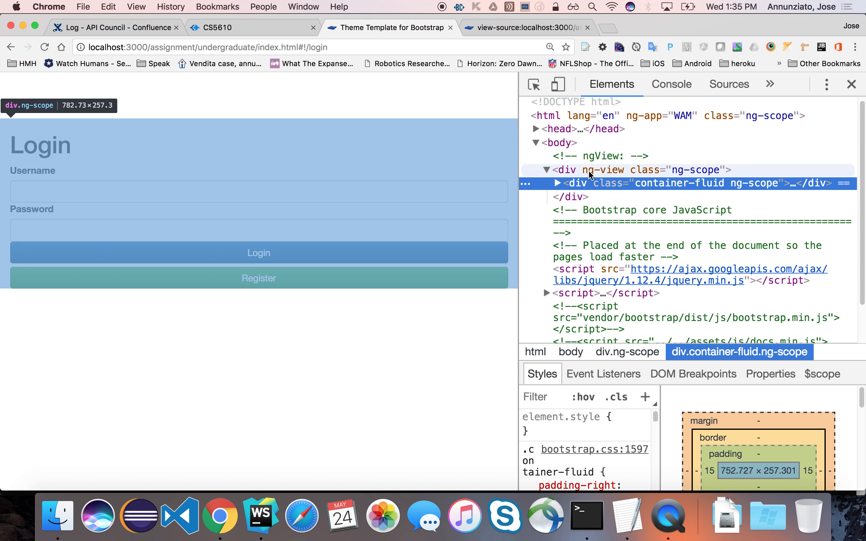
pyautogui.moveTo(594, 183)
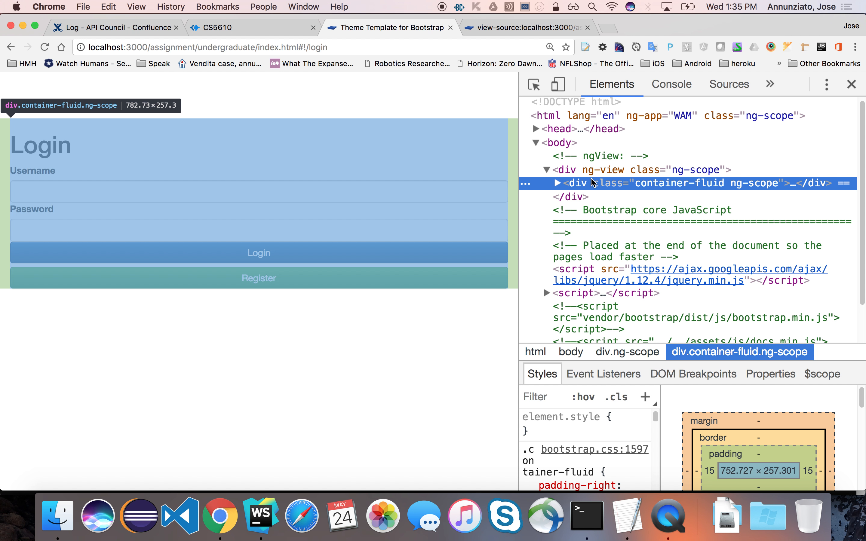
pyautogui.moveTo(248, 108)
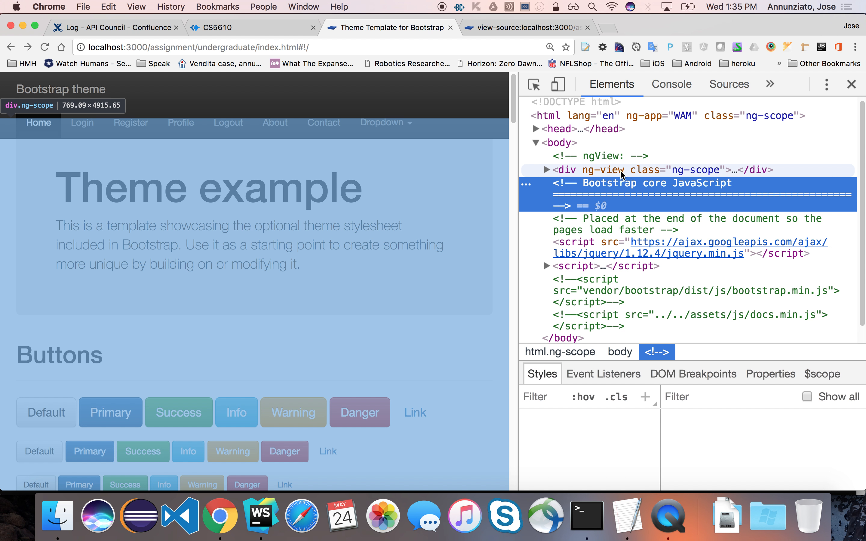
pyautogui.click(588, 170)
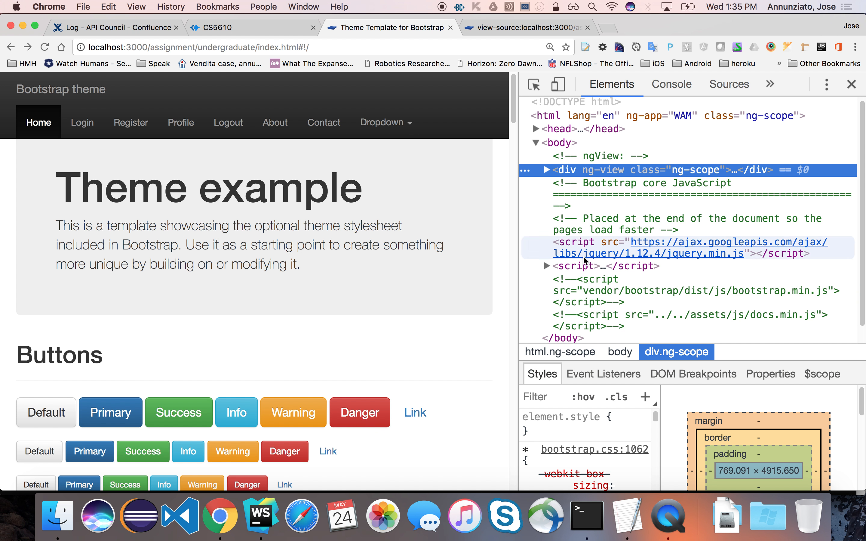
pyautogui.moveTo(616, 290)
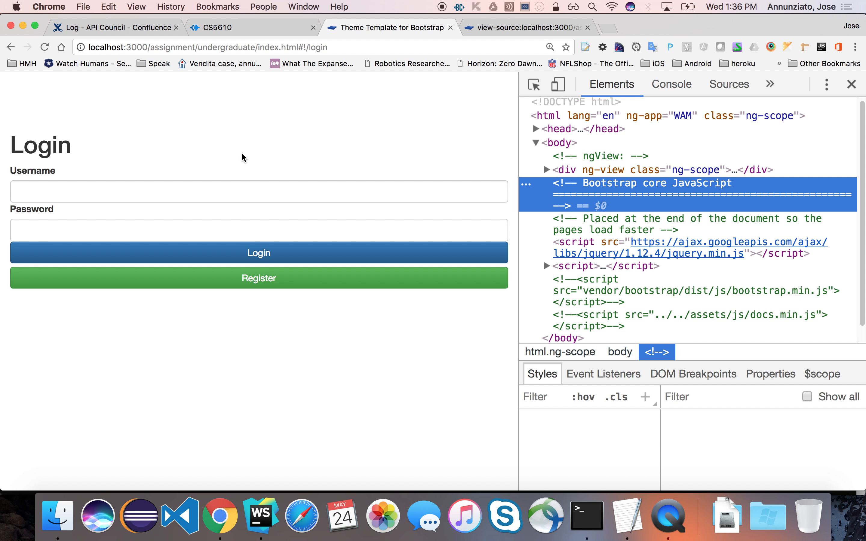
pyautogui.moveTo(769, 84)
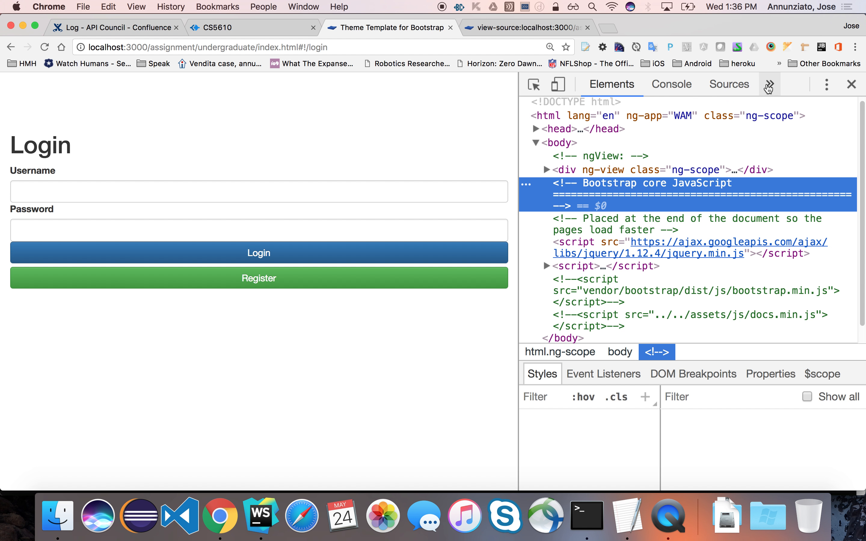
# Record Login and Register navigation in Network and view register.html's response
pyautogui.click(769, 84)
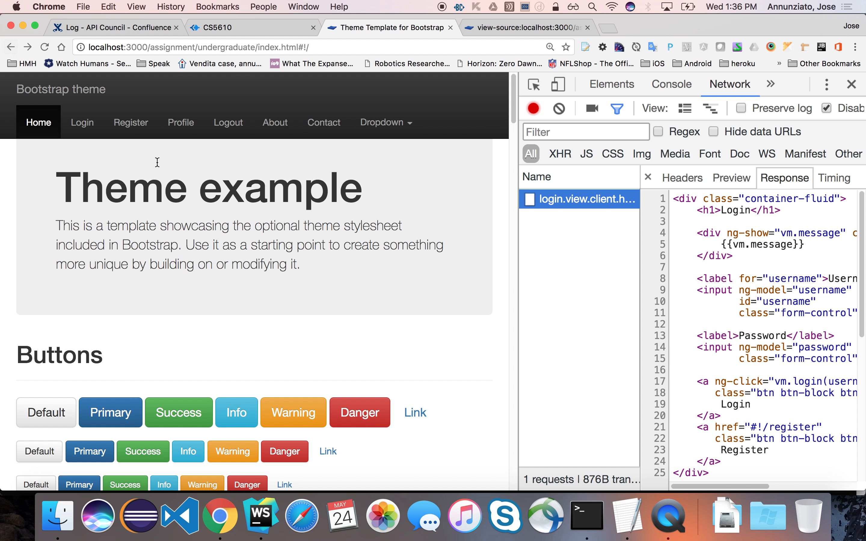
pyautogui.click(82, 122)
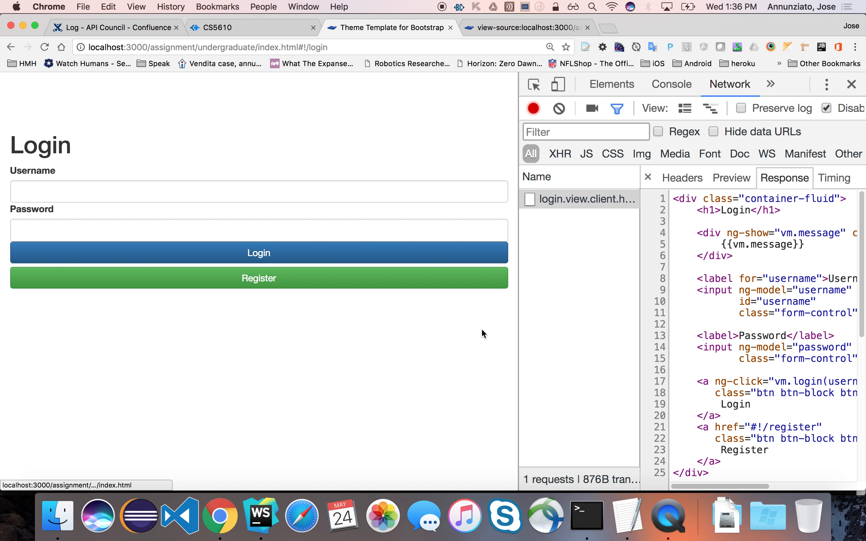
pyautogui.moveTo(590, 296)
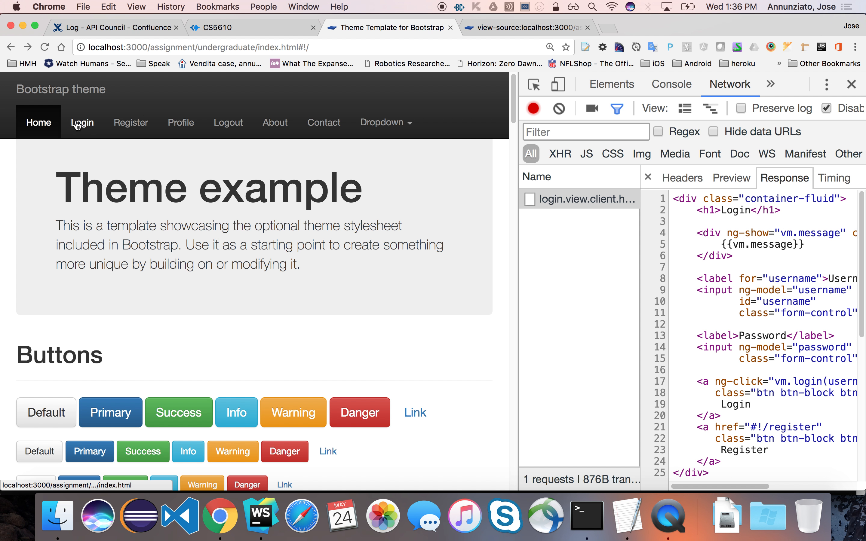
pyautogui.click(82, 123)
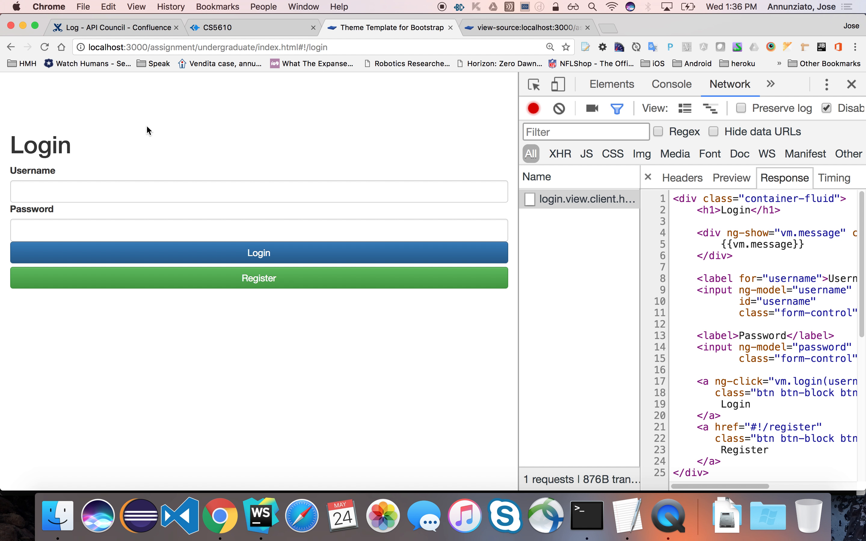
pyautogui.click(12, 47)
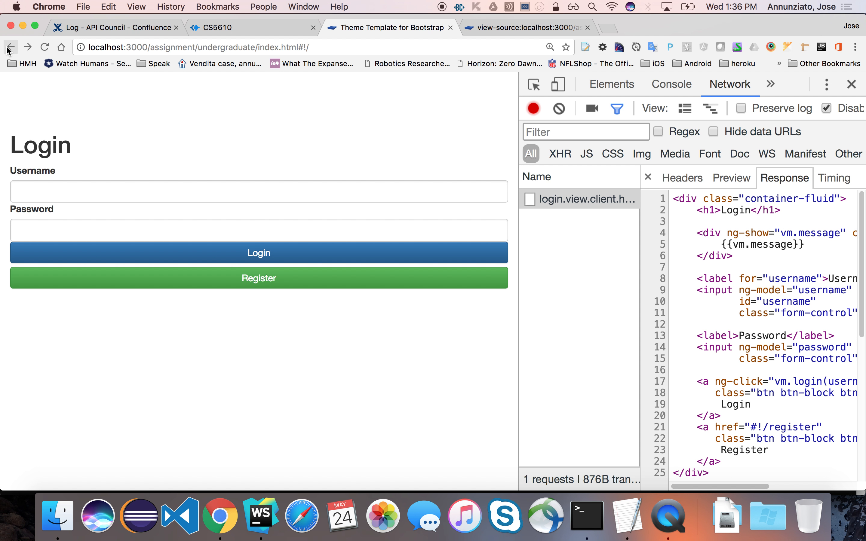
pyautogui.click(258, 278)
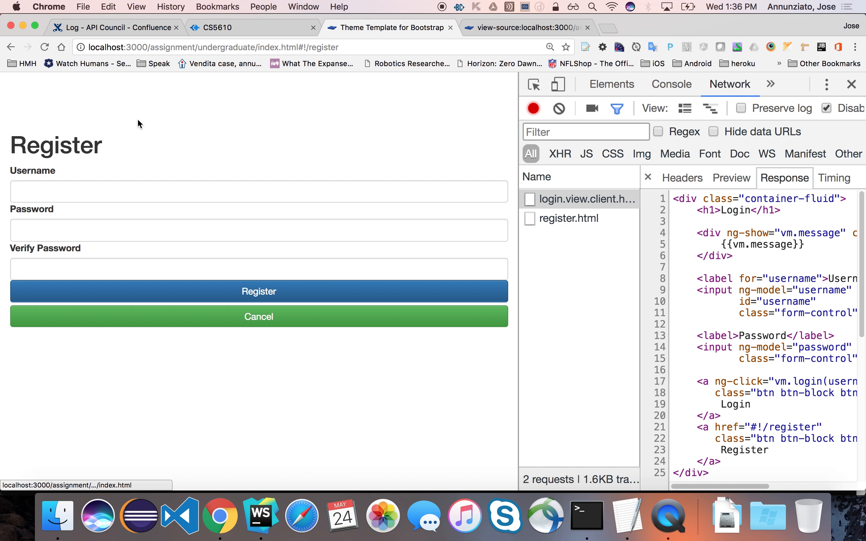
pyautogui.click(566, 218)
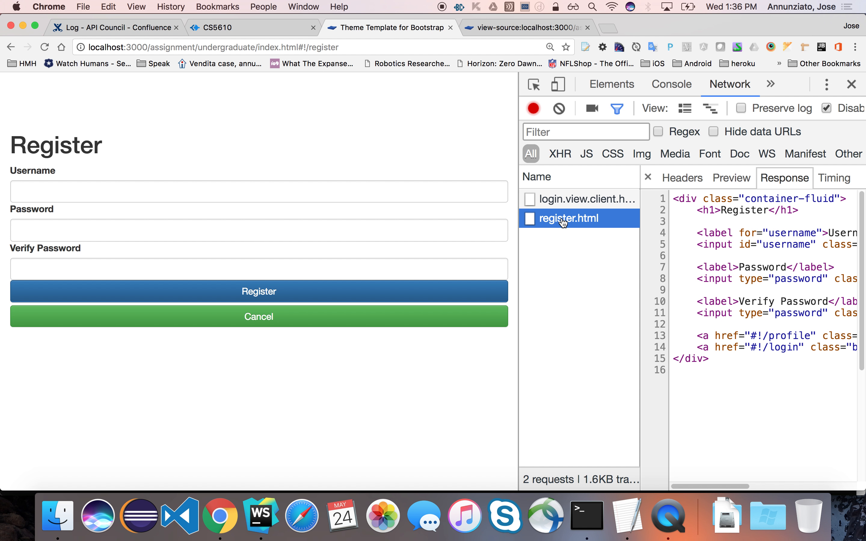
# Cancel back to the login form and reopen the registration form
pyautogui.click(259, 320)
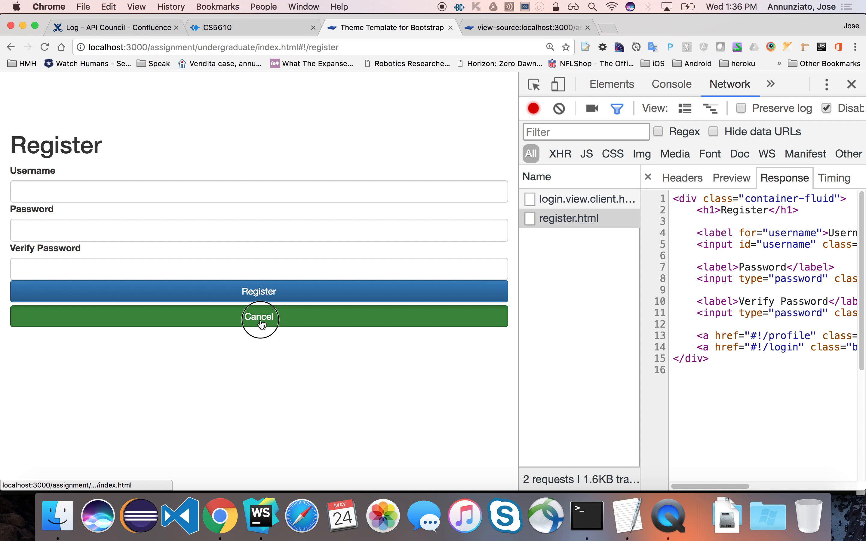
pyautogui.click(260, 320)
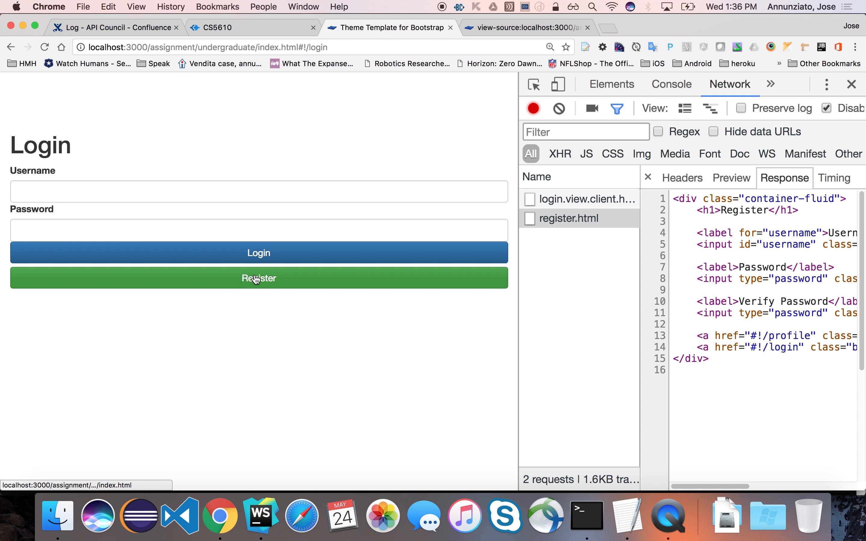
pyautogui.click(258, 278)
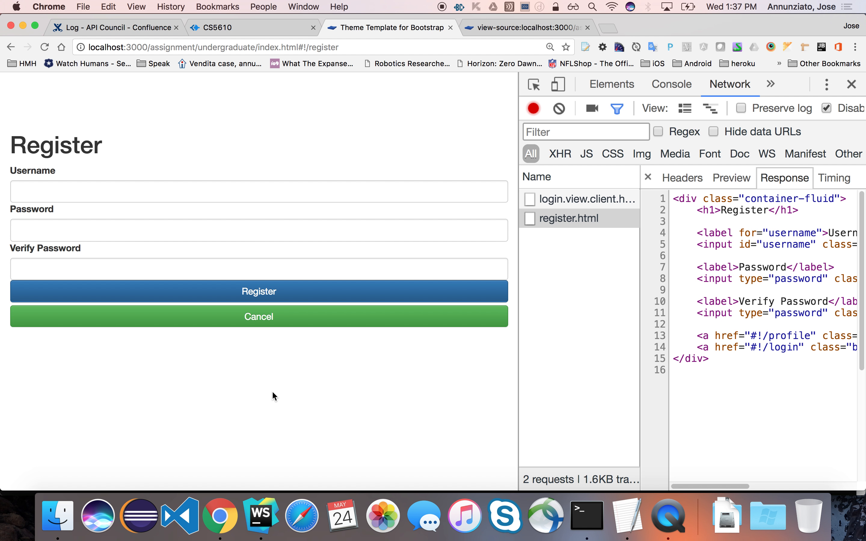
pyautogui.moveTo(607, 226)
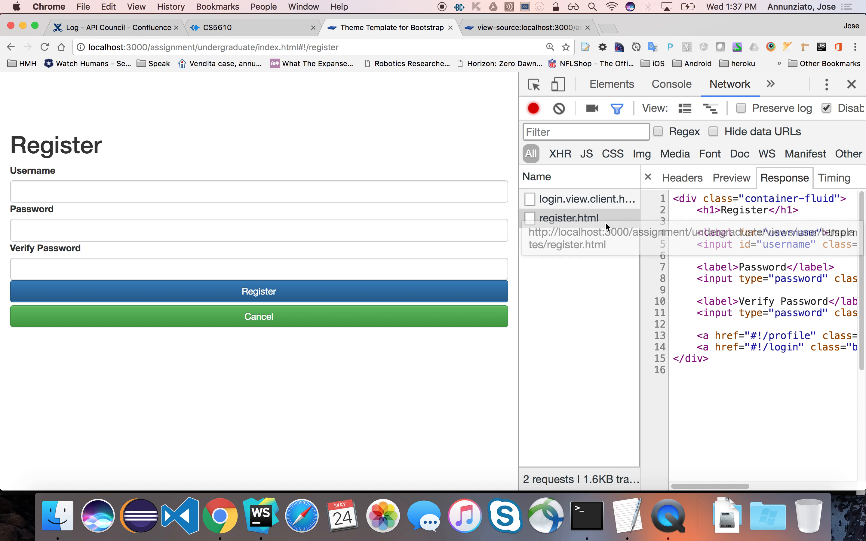
pyautogui.moveTo(603, 320)
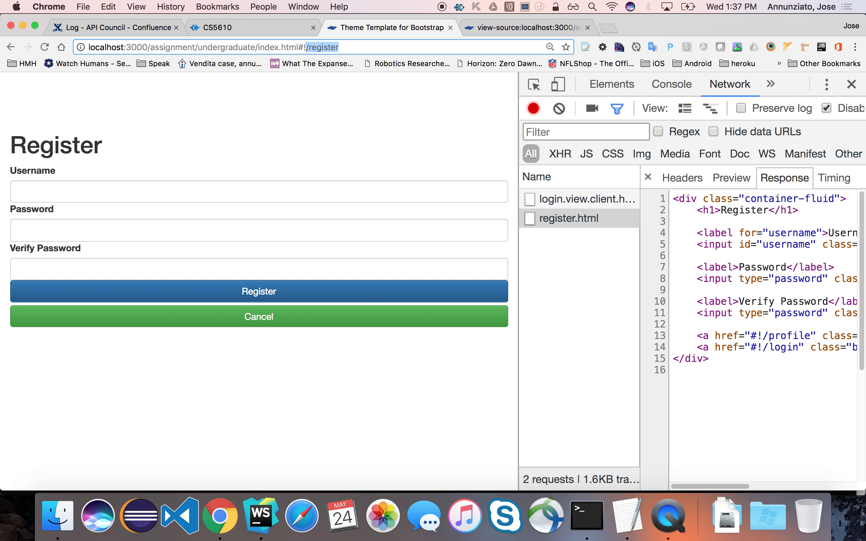
pyautogui.moveTo(370, 170)
pyautogui.write('login')
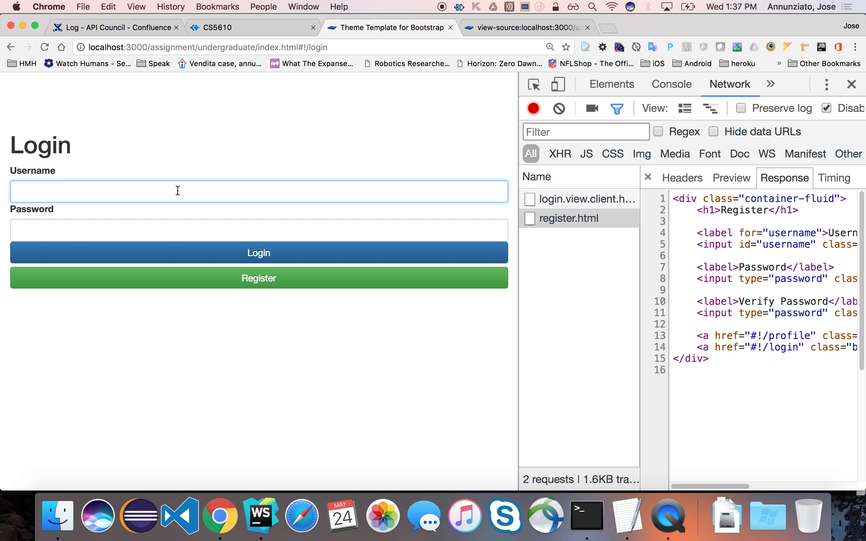
pyautogui.moveTo(288, 208)
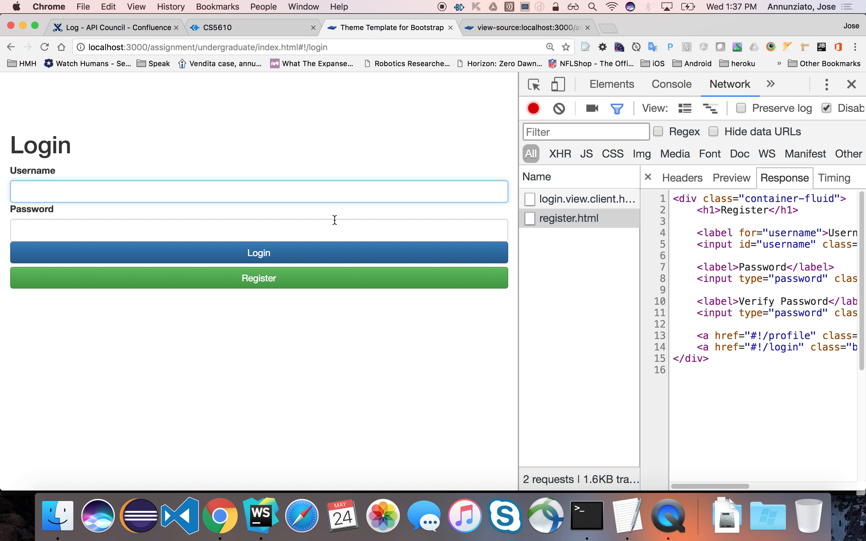
# Log in as alice then bob to reach /profile/123 and /profile/234, and inspect the profile.html request
pyautogui.write('alice')
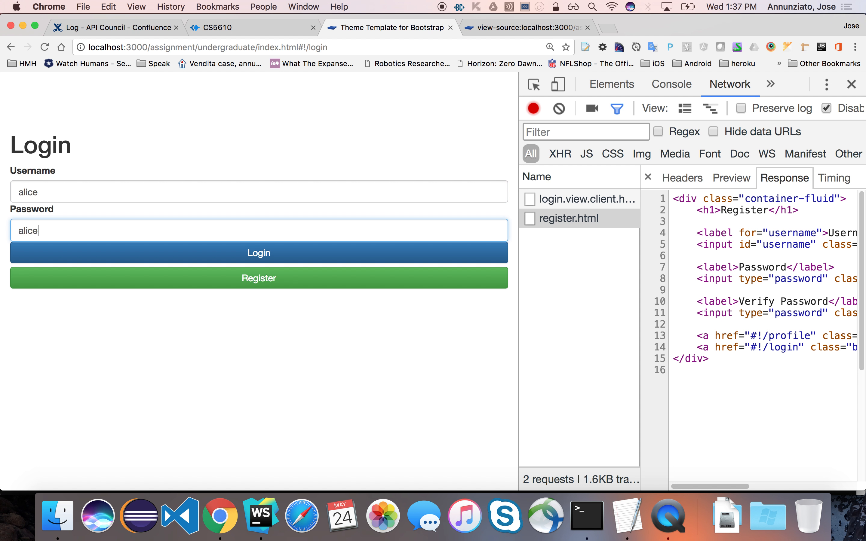
pyautogui.click(259, 253)
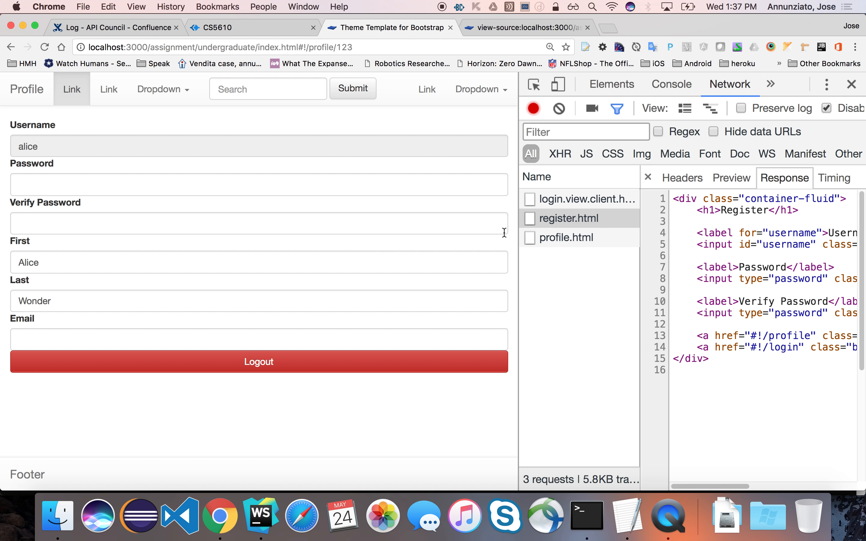
pyautogui.moveTo(563, 249)
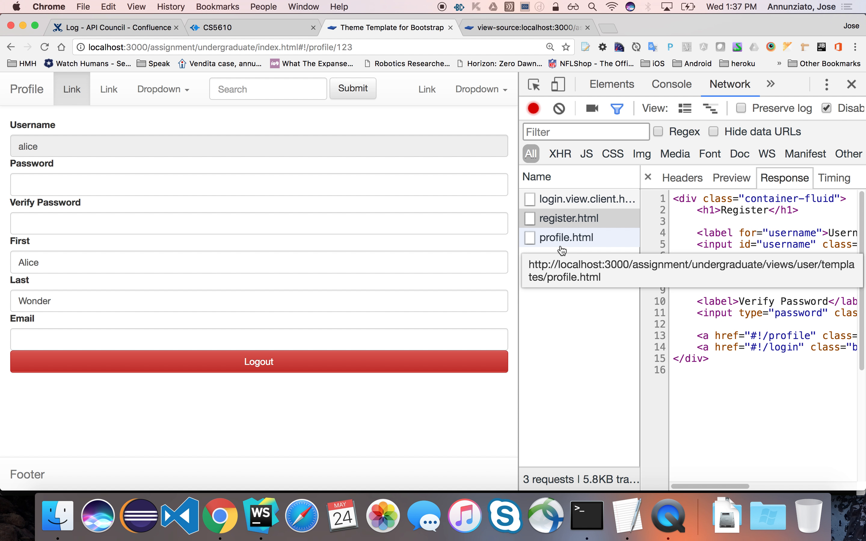
pyautogui.moveTo(557, 249)
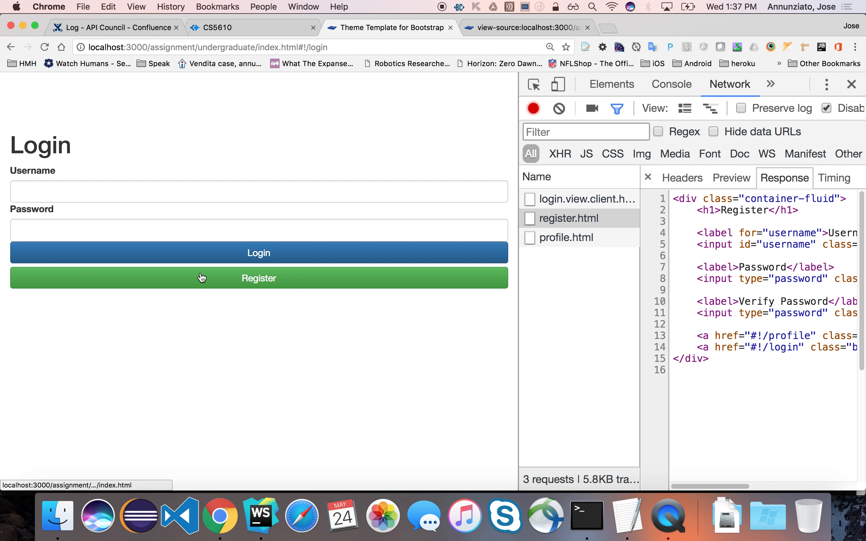
pyautogui.write('bob')
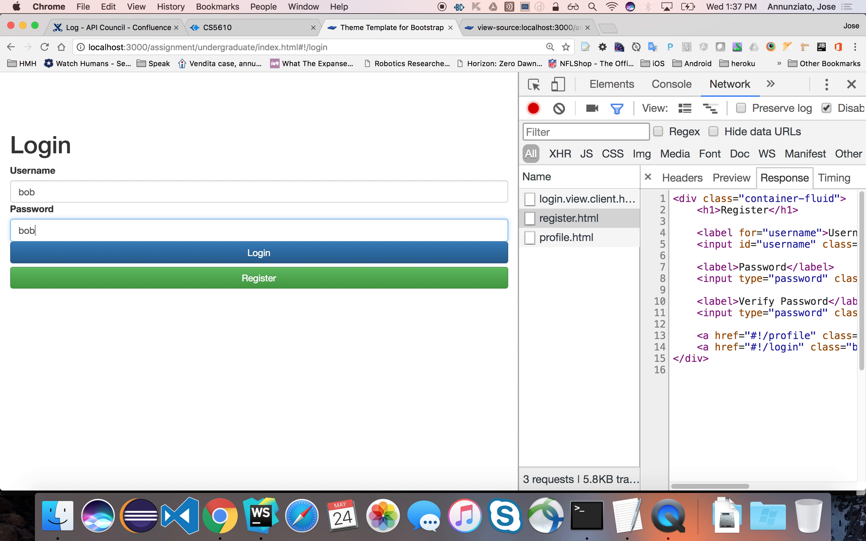
pyautogui.click(258, 253)
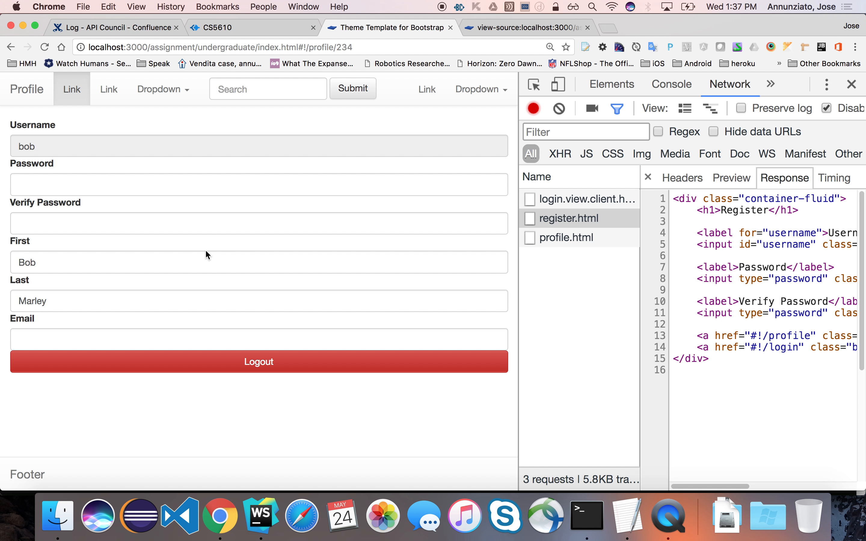
pyautogui.moveTo(575, 238)
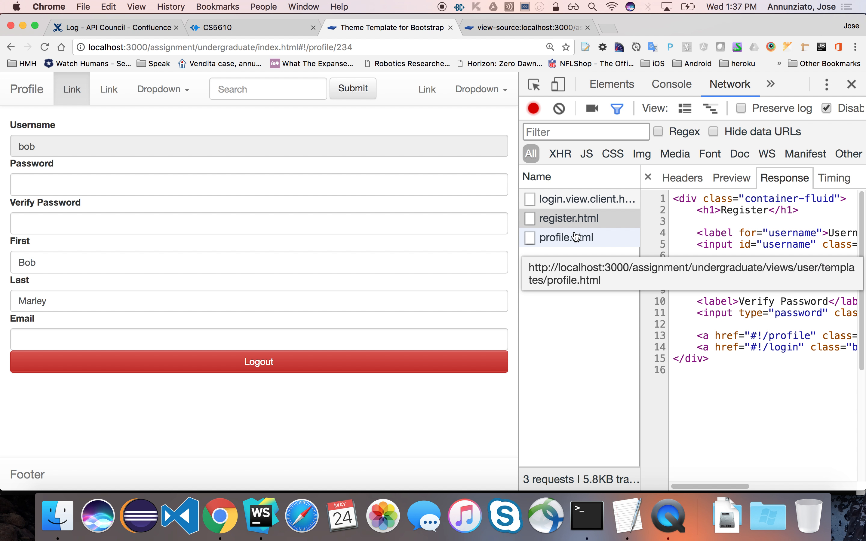
pyautogui.click(566, 238)
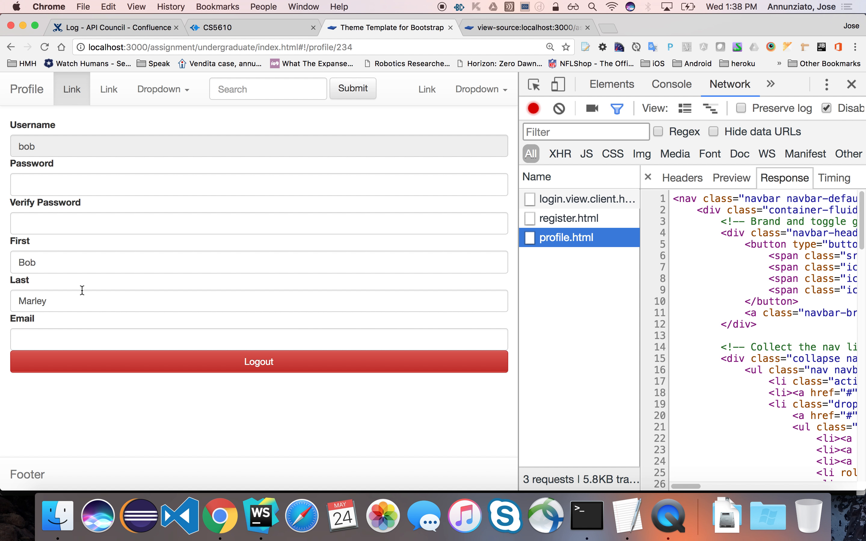
pyautogui.doubleClick(27, 262)
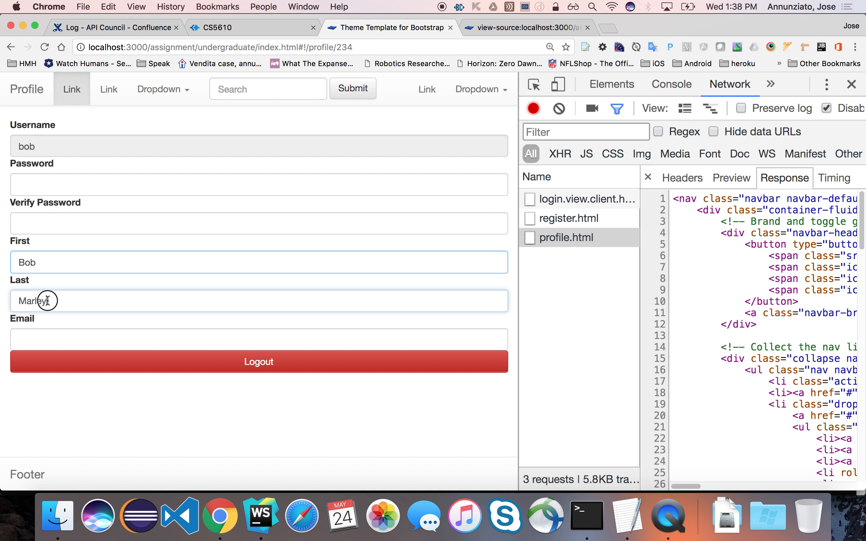
pyautogui.doubleClick(31, 301)
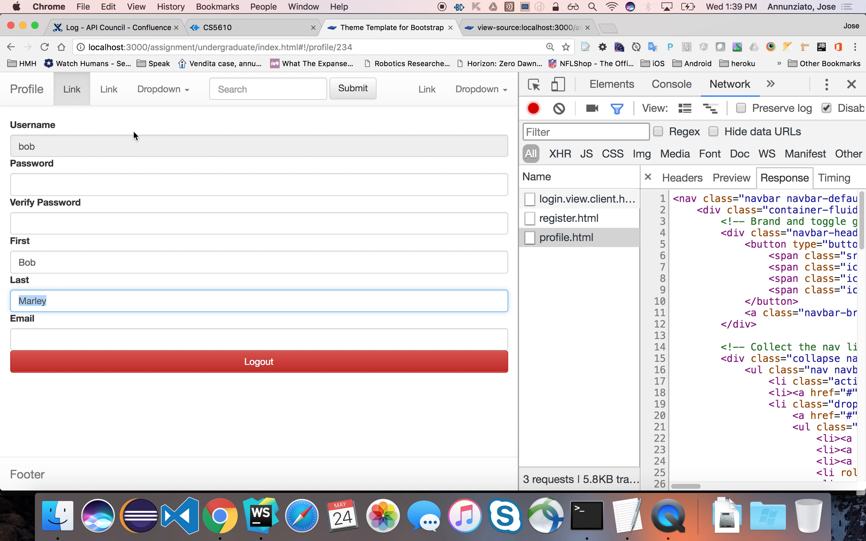
pyautogui.click(267, 178)
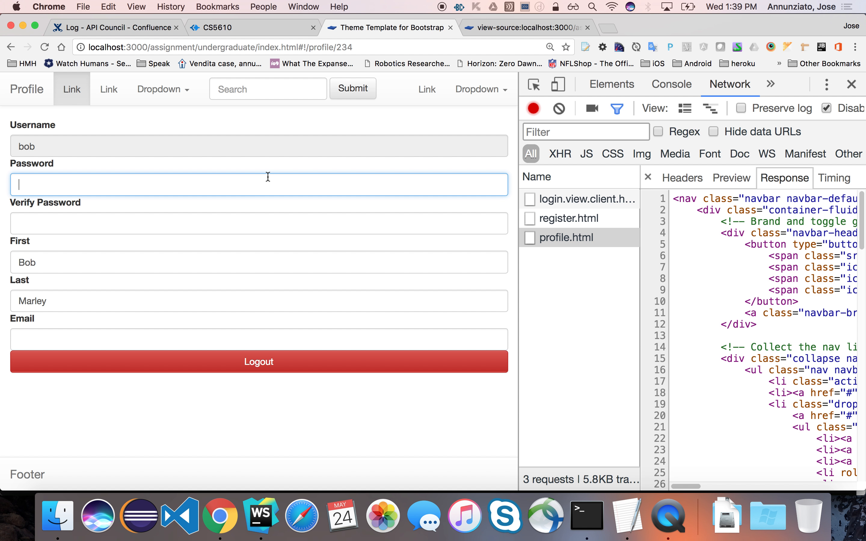
pyautogui.moveTo(166, 145)
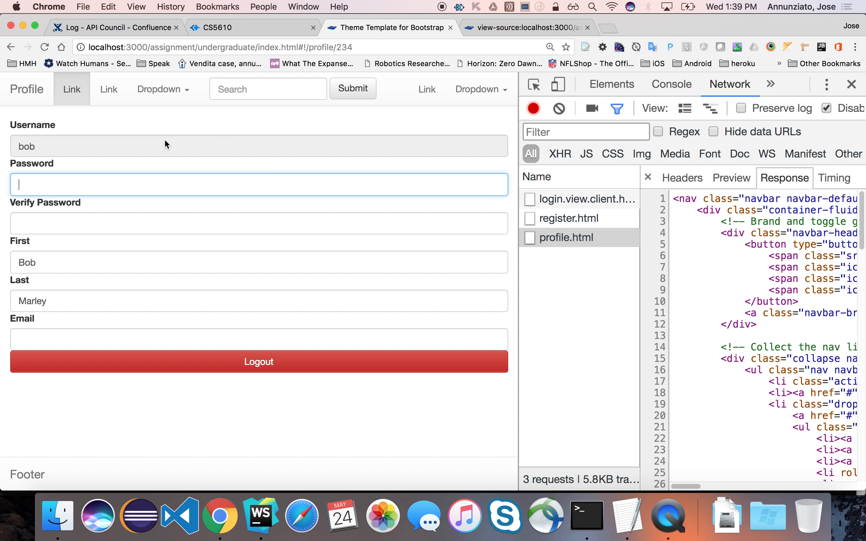
pyautogui.doubleClick(326, 48)
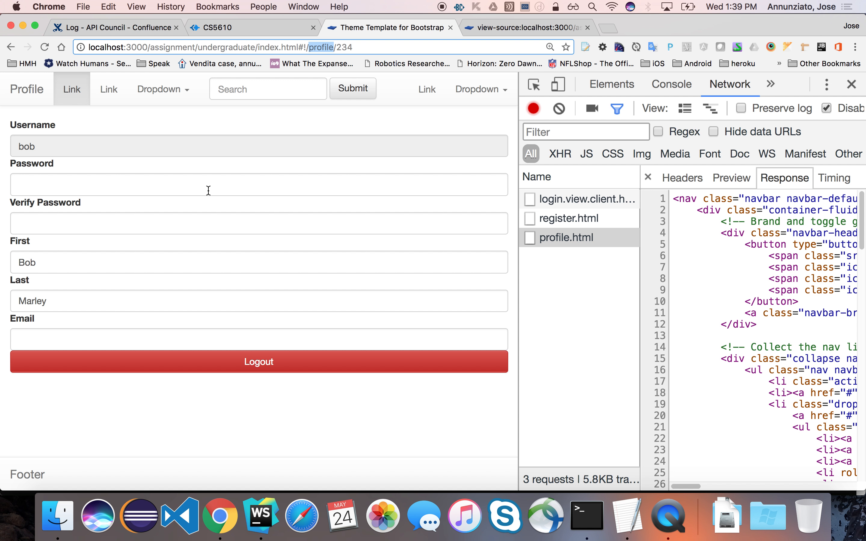
pyautogui.press('Cmd+Tab')
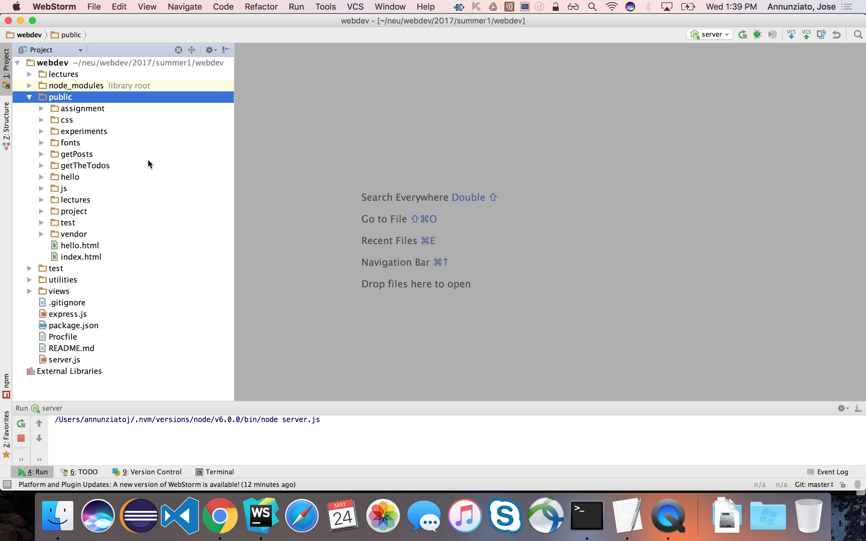
pyautogui.moveTo(78, 186)
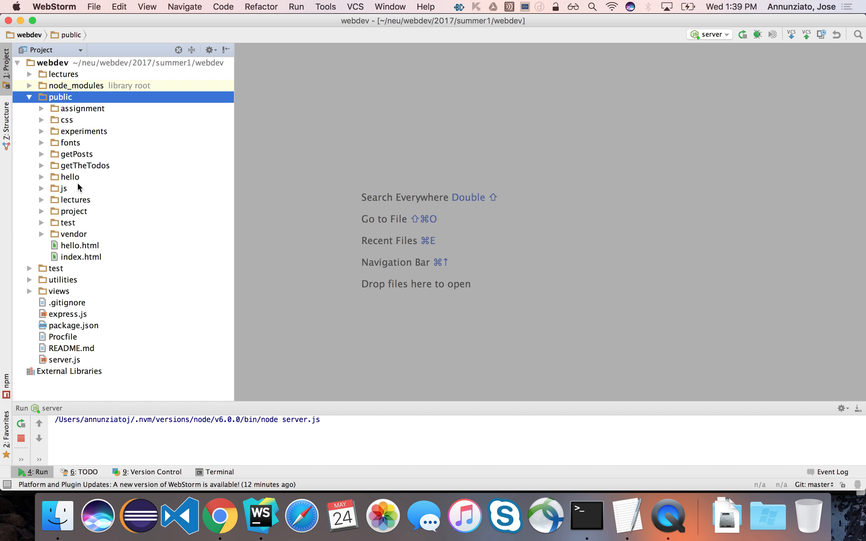
pyautogui.moveTo(95, 258)
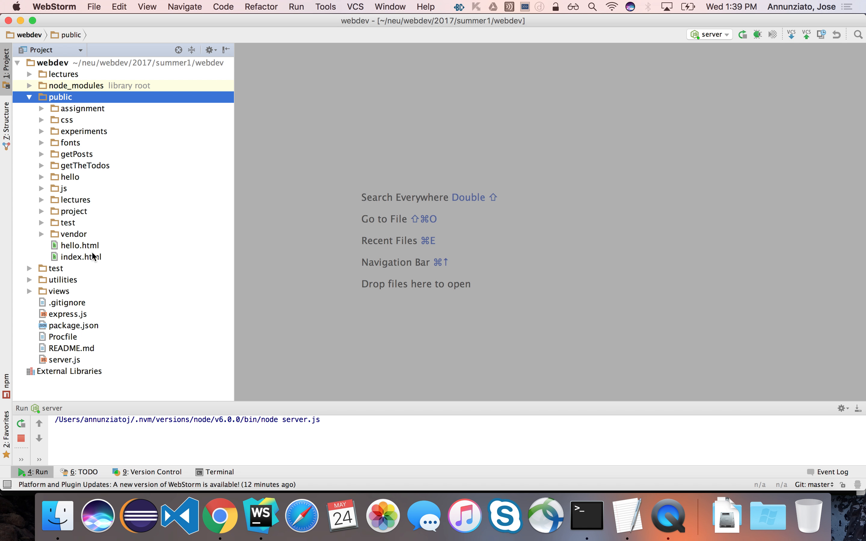
# Reveal the Profile link's #!/profile route in undergraduate home.html, then open app.js
pyautogui.click(82, 109)
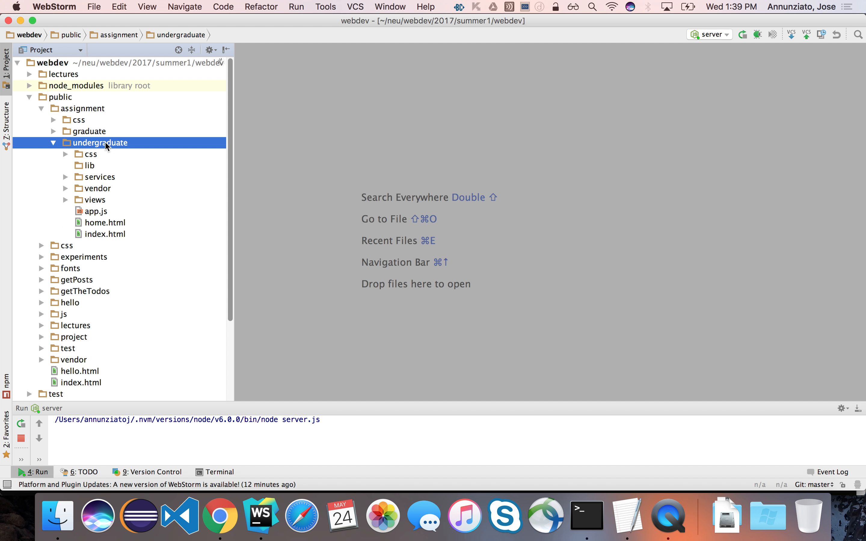
pyautogui.doubleClick(104, 222)
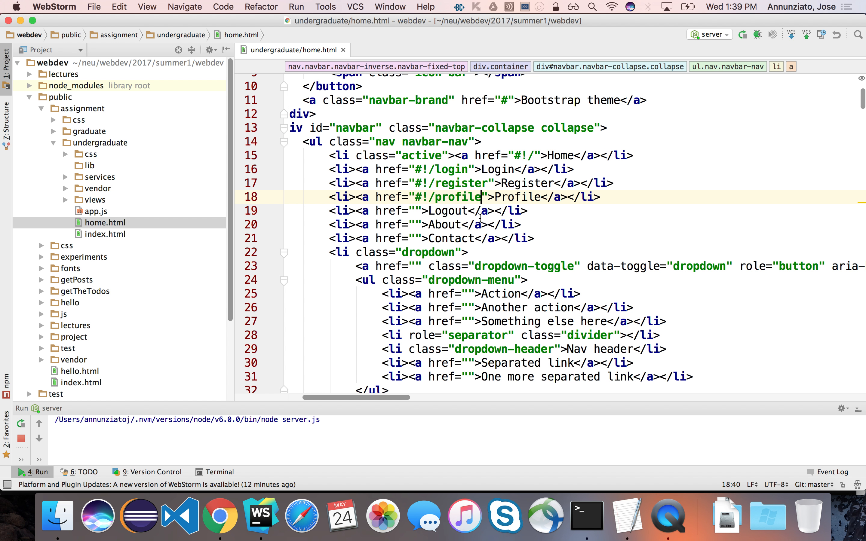
pyautogui.doubleClick(457, 197)
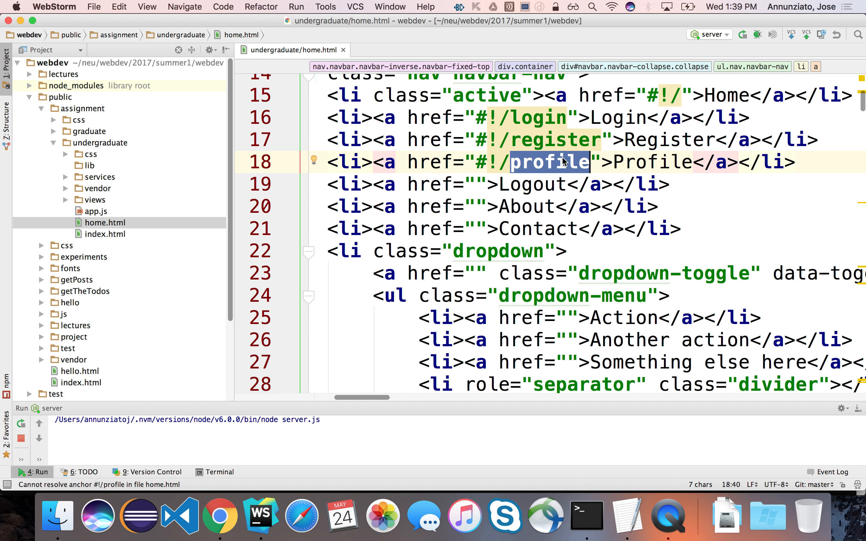
pyautogui.moveTo(56, 225)
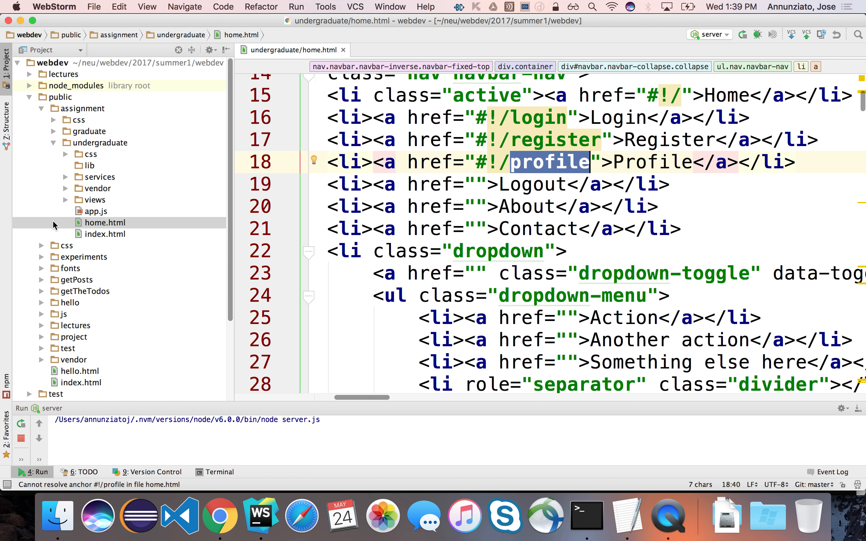
pyautogui.moveTo(111, 195)
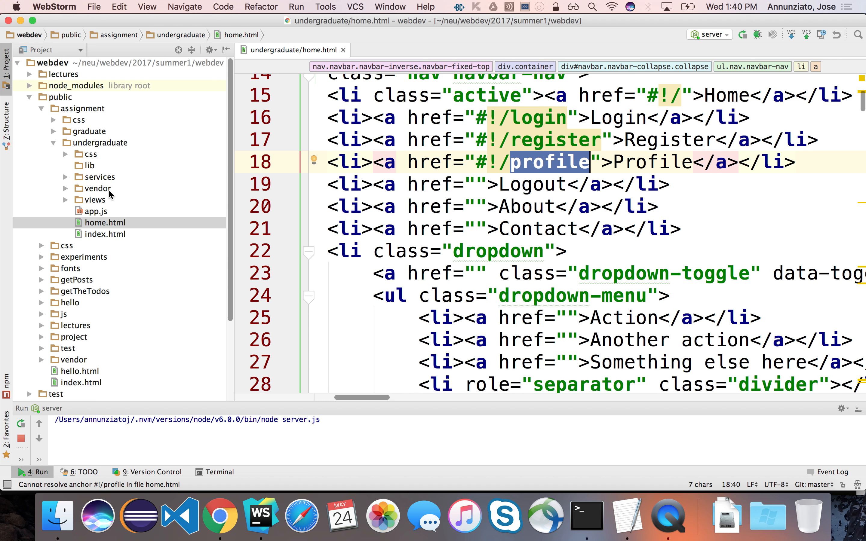
pyautogui.click(96, 211)
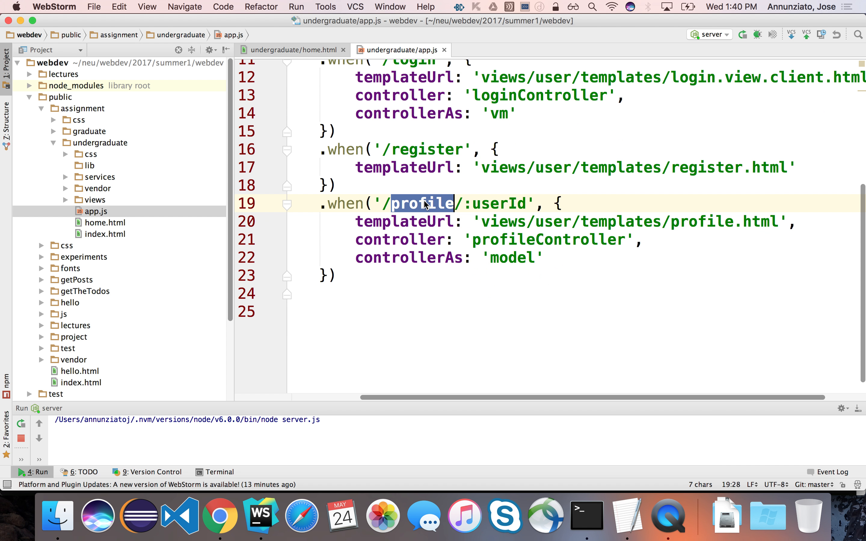
# Change the app.js route to '/user/:userId' and locate the '/profile/' redirect in login.controller.client.js
pyautogui.write('user')
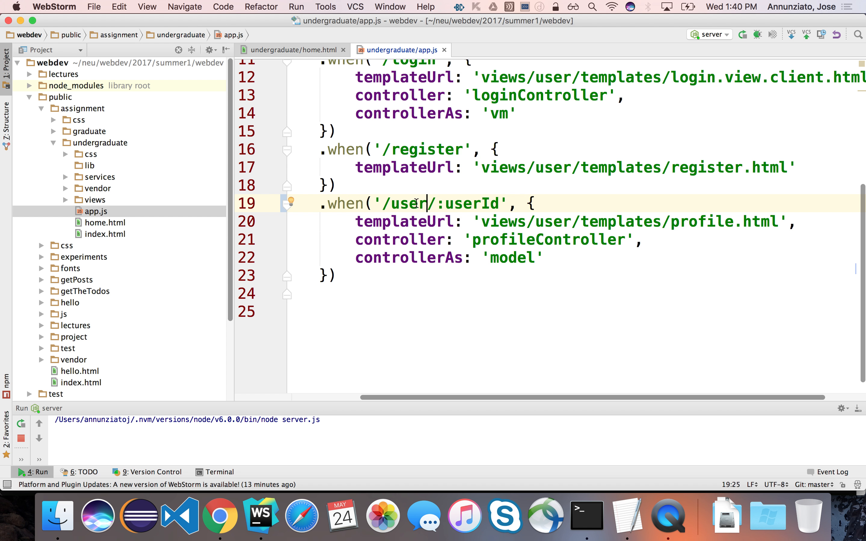
pyautogui.moveTo(102, 184)
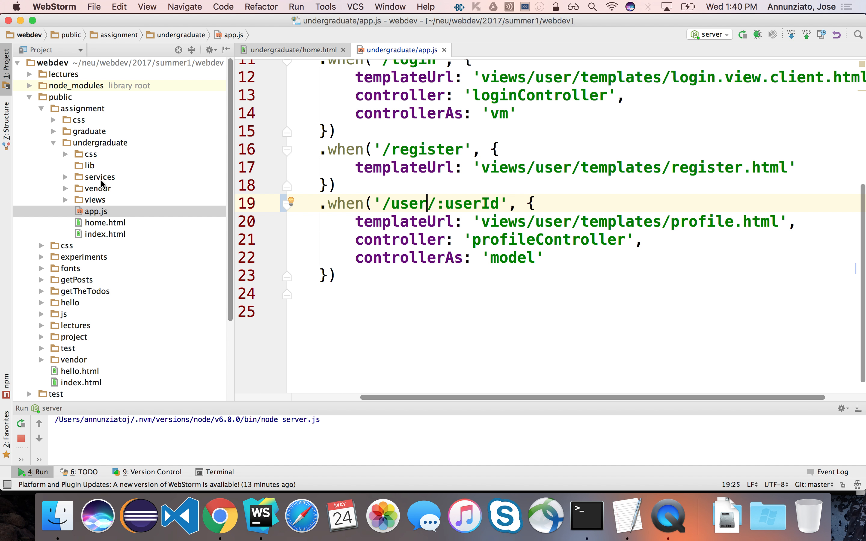
pyautogui.moveTo(119, 202)
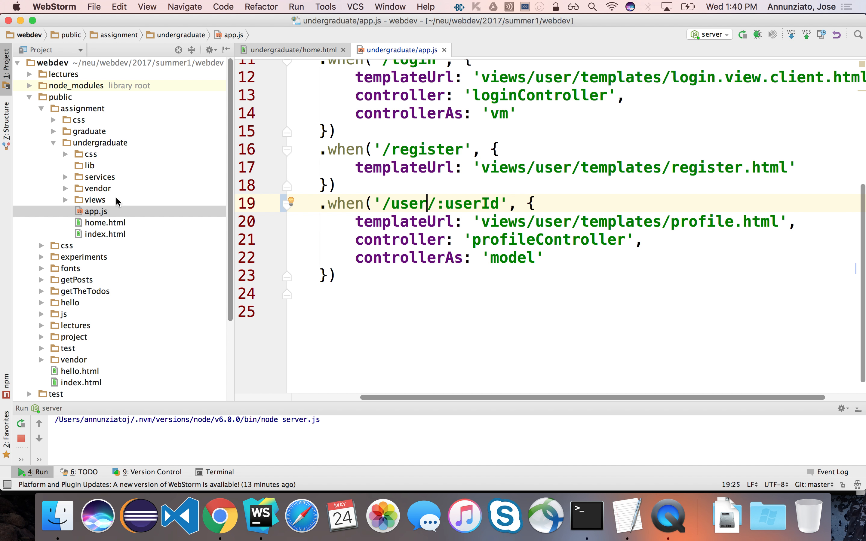
pyautogui.click(95, 200)
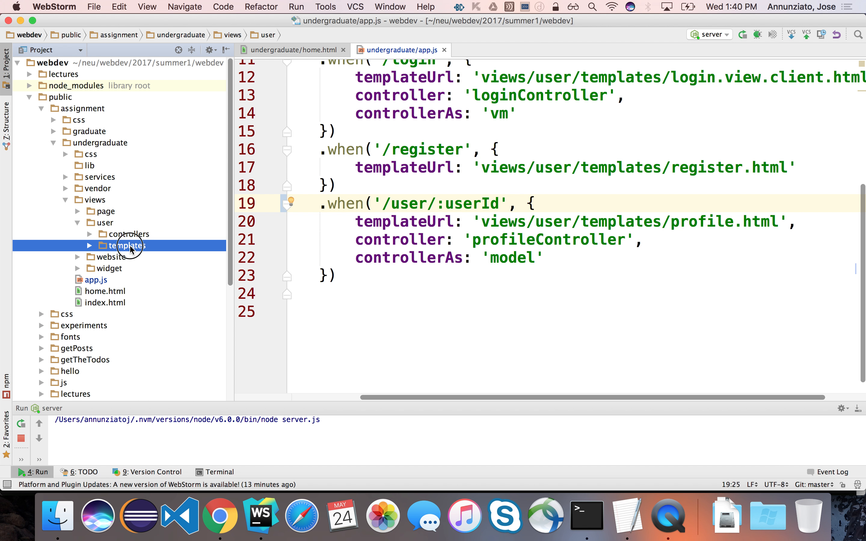
pyautogui.click(132, 234)
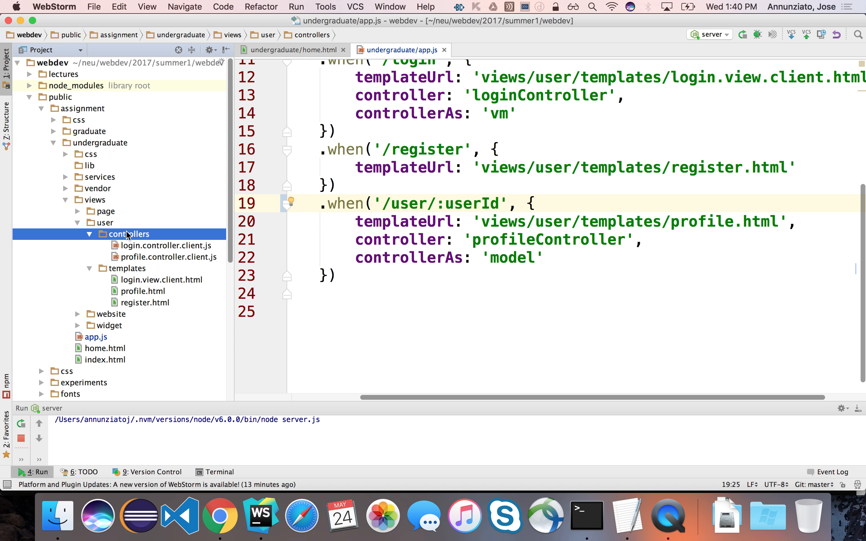
pyautogui.doubleClick(162, 245)
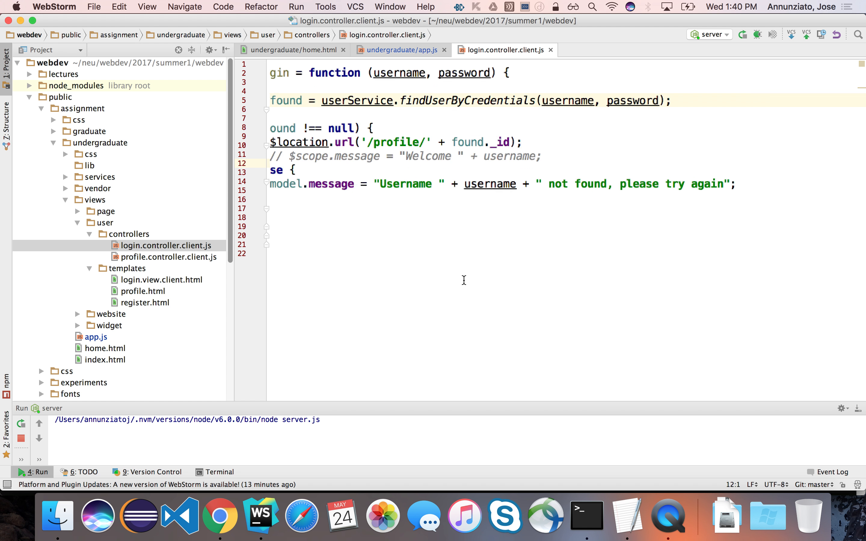
pyautogui.doubleClick(529, 254)
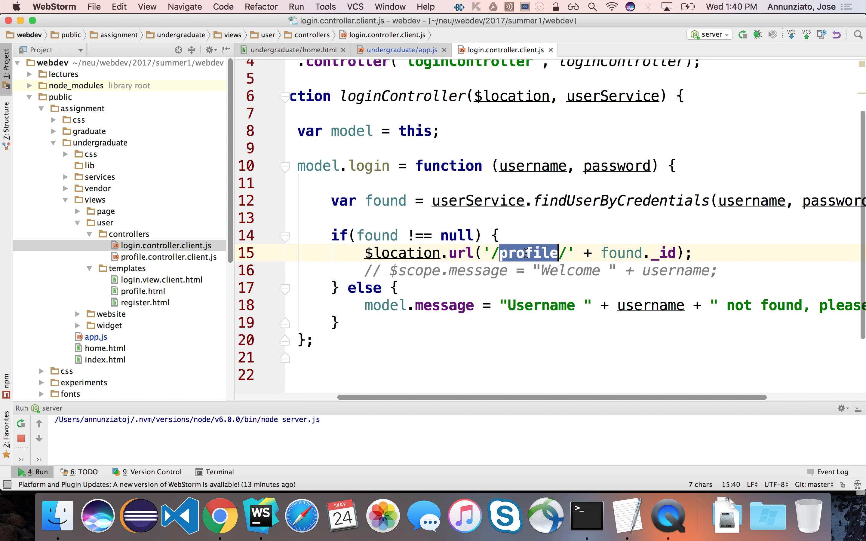
pyautogui.press('Cmd+Tab')
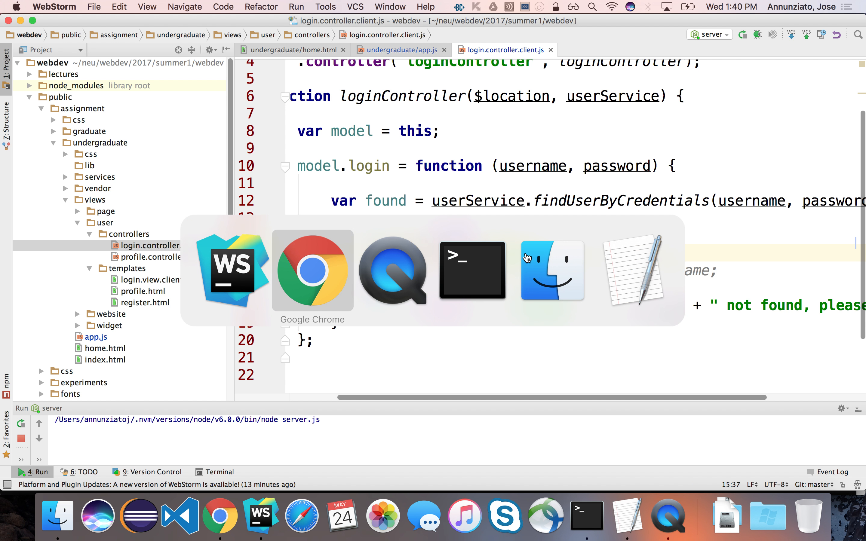
# Log out and sign in as bob again, landing on his profile at /user/234
pyautogui.click(313, 271)
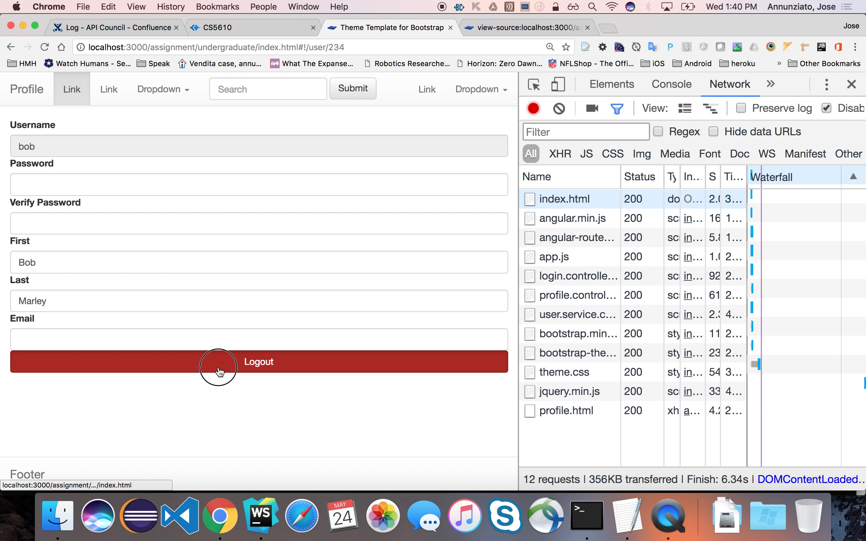
pyautogui.click(219, 369)
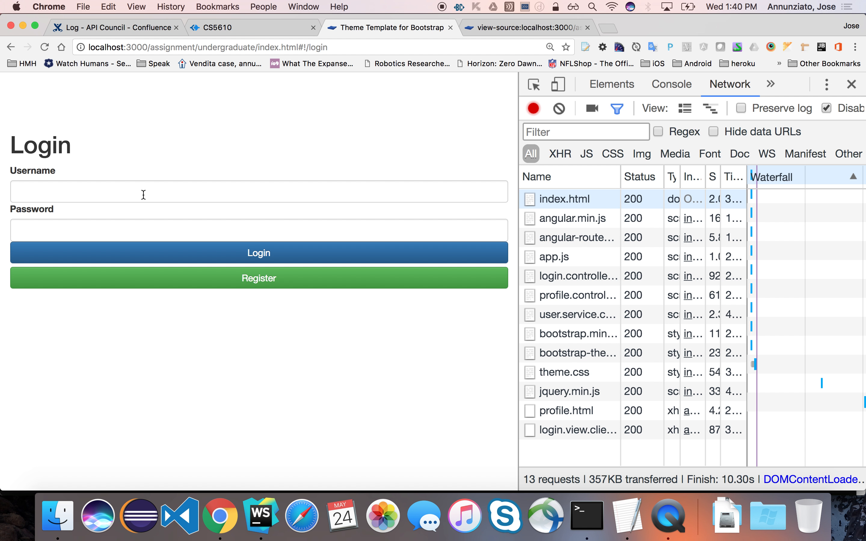
pyautogui.write('b')
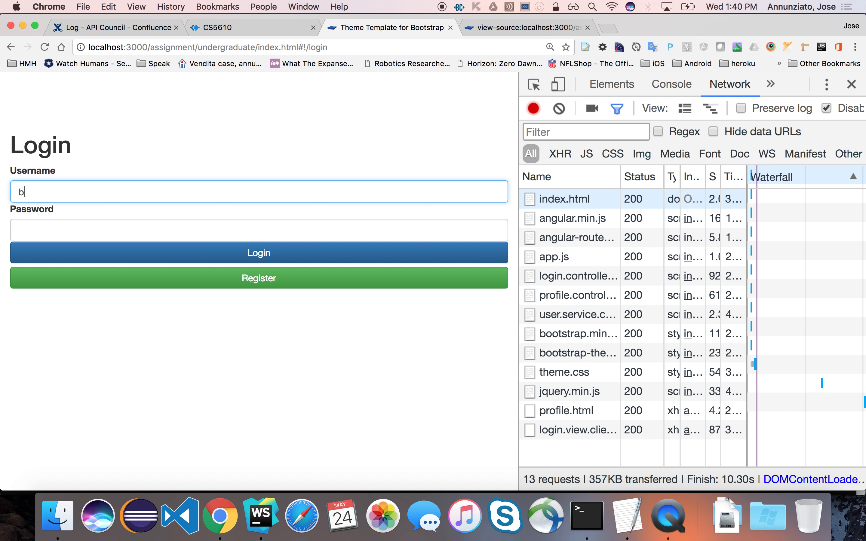
pyautogui.click(258, 253)
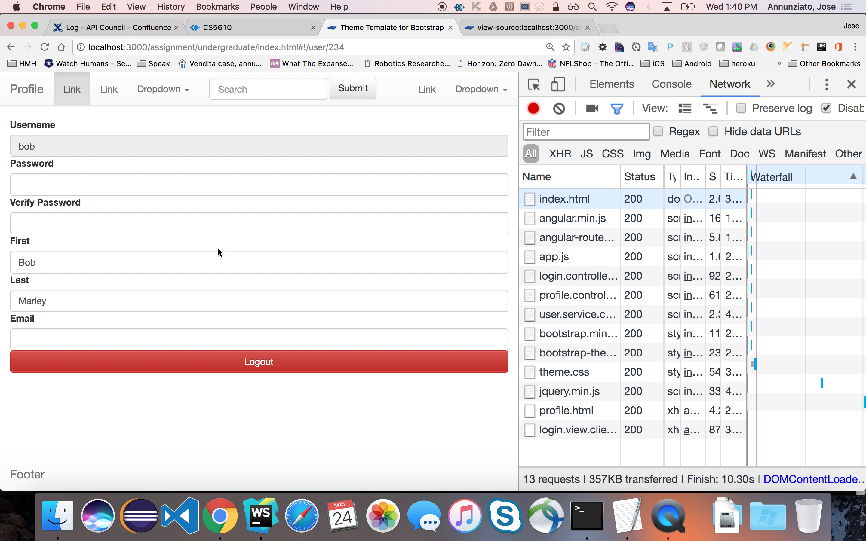
pyautogui.moveTo(271, 208)
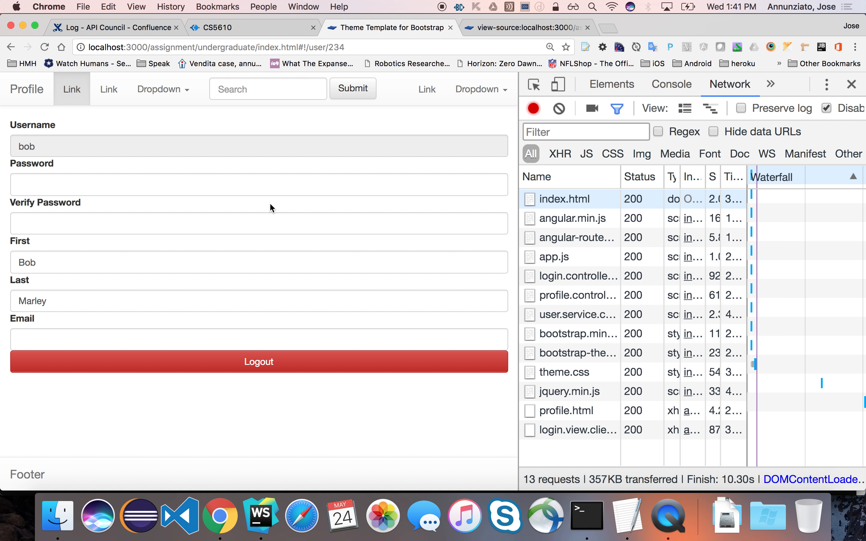
pyautogui.moveTo(298, 146)
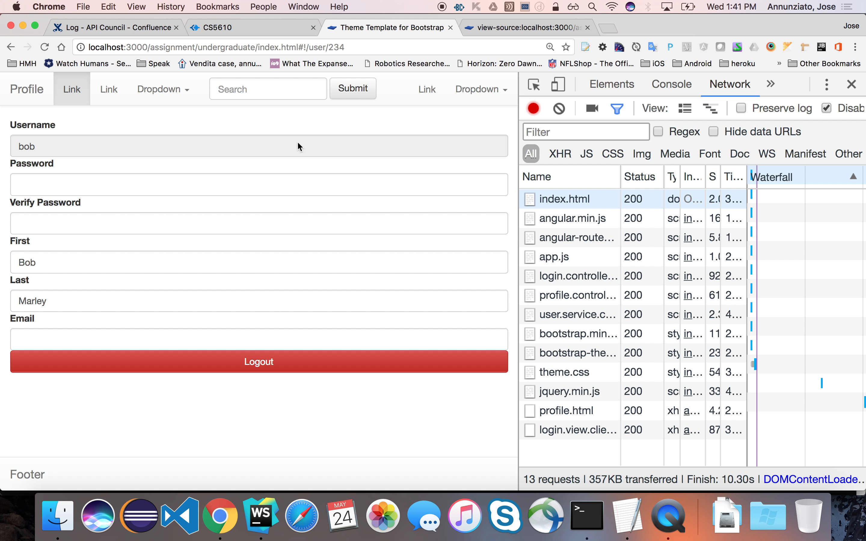